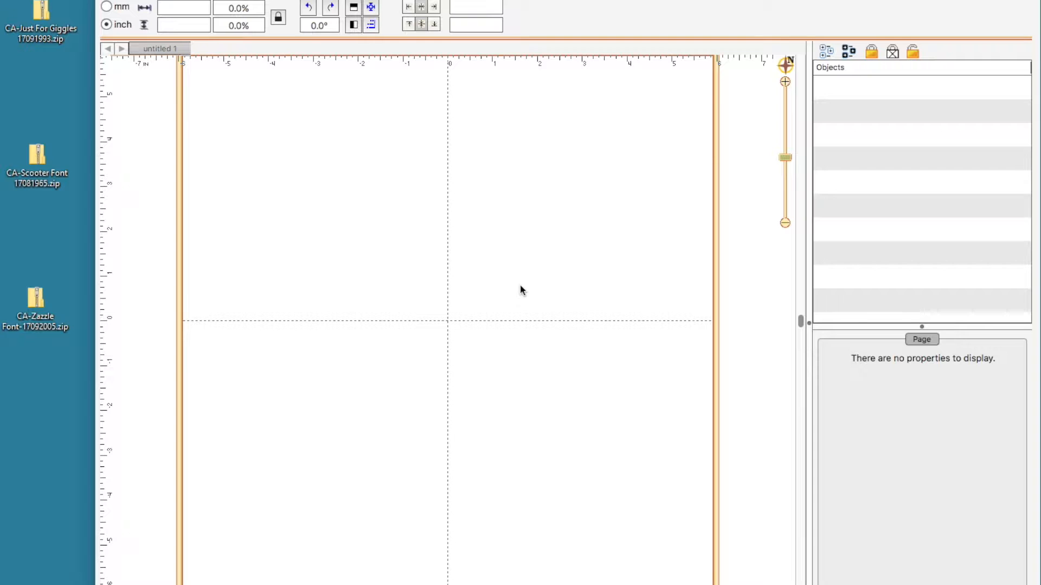
- Bring up the context menu for the CA-Zazzle Font zip on the desktop
right_click(36, 306)
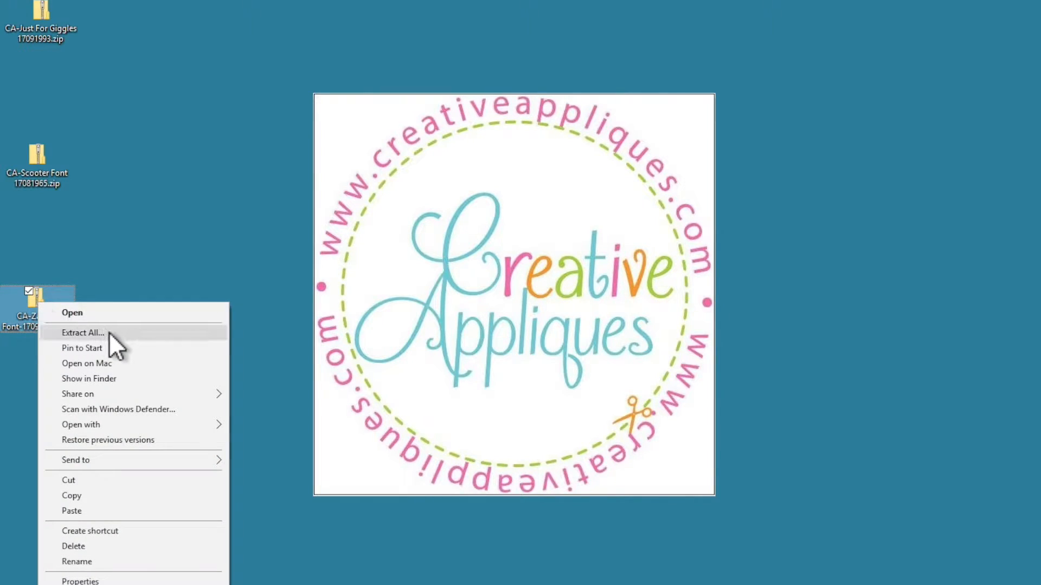
mouse_move(131, 348)
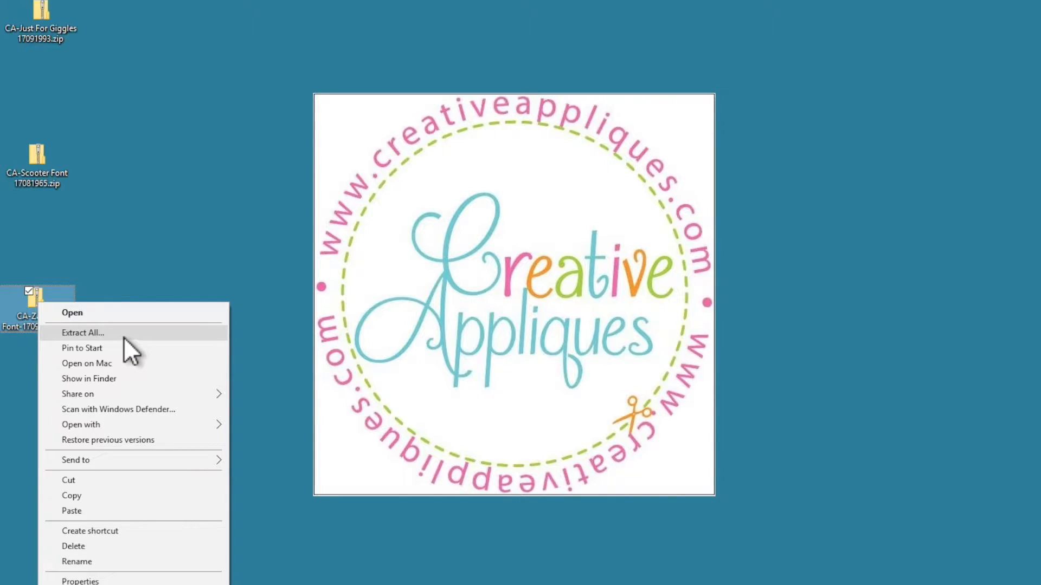
mouse_move(129, 508)
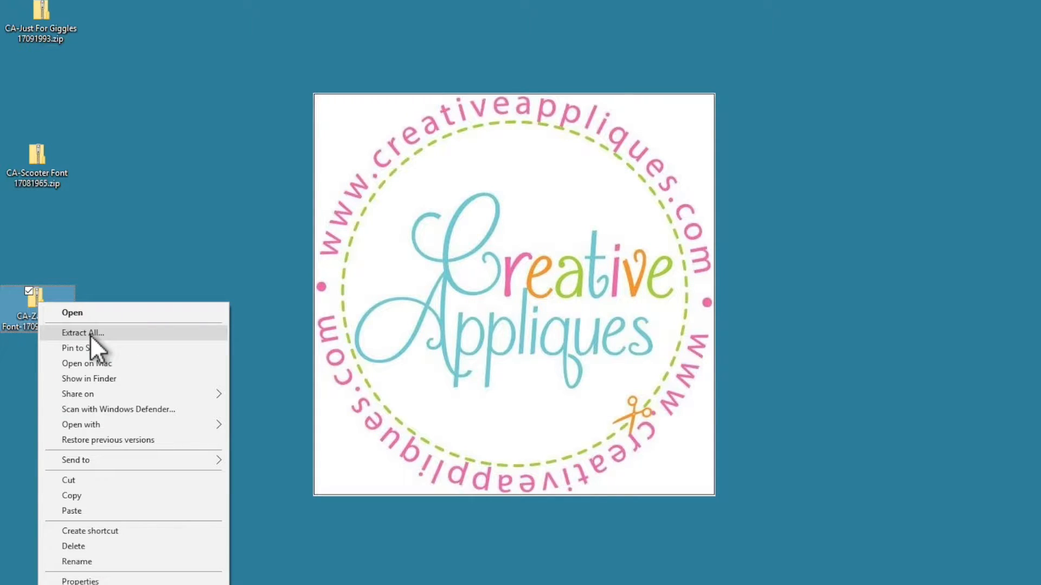
- Choose Extract All to start the extraction wizard for the Zazzle zip
left_click(82, 333)
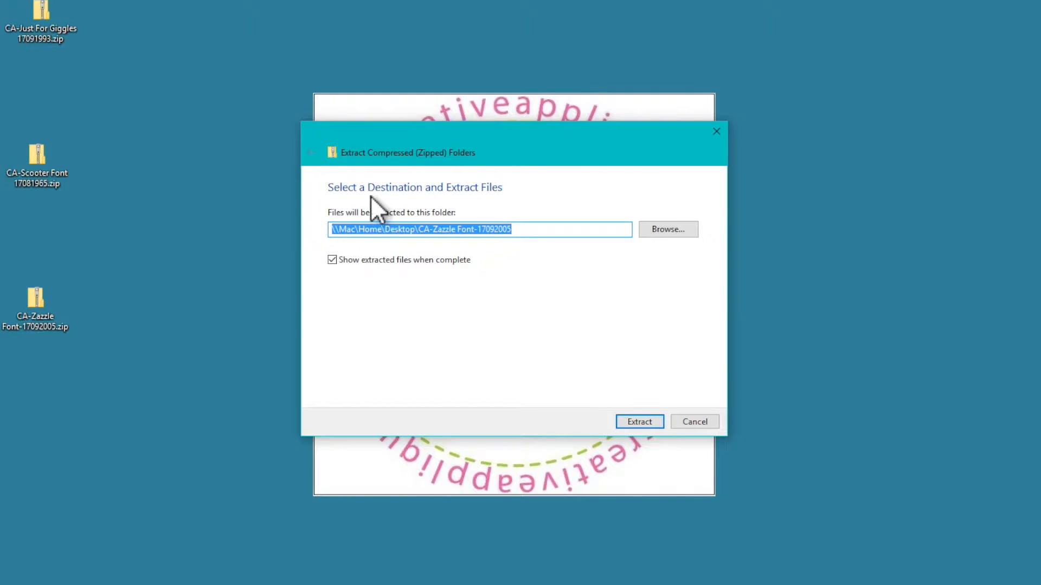
mouse_move(514, 212)
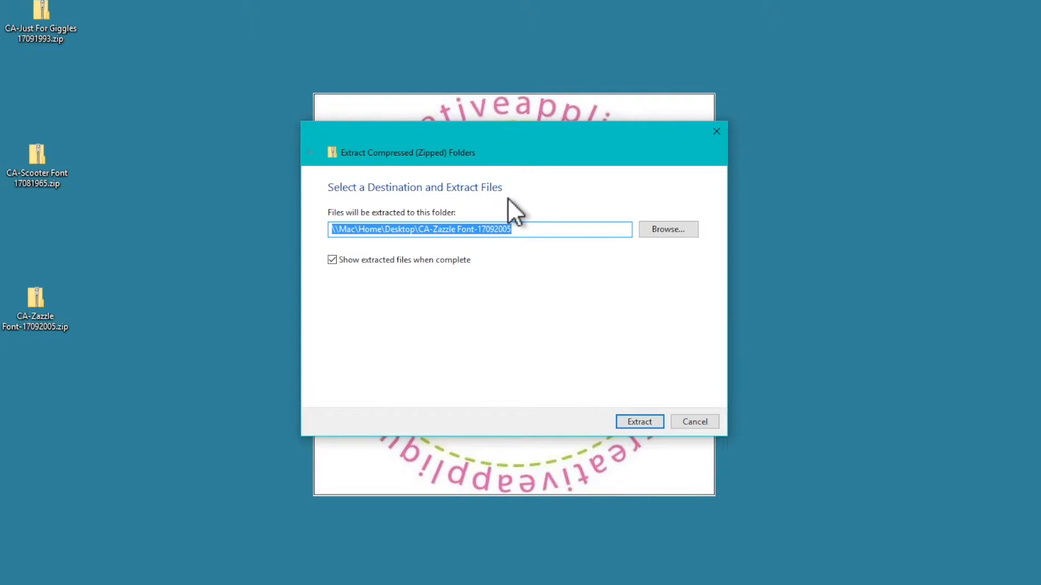
mouse_move(477, 323)
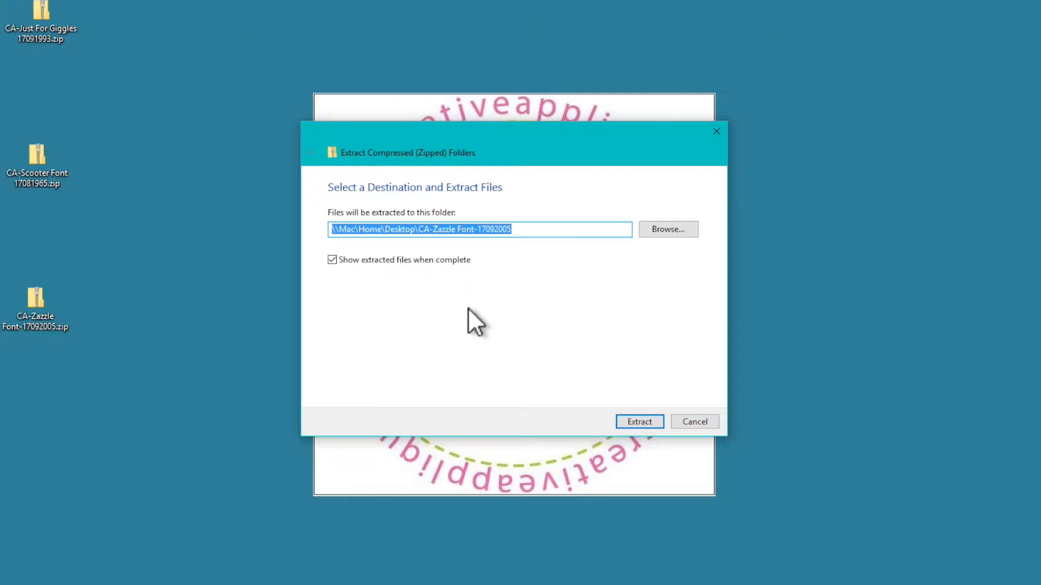
mouse_move(478, 309)
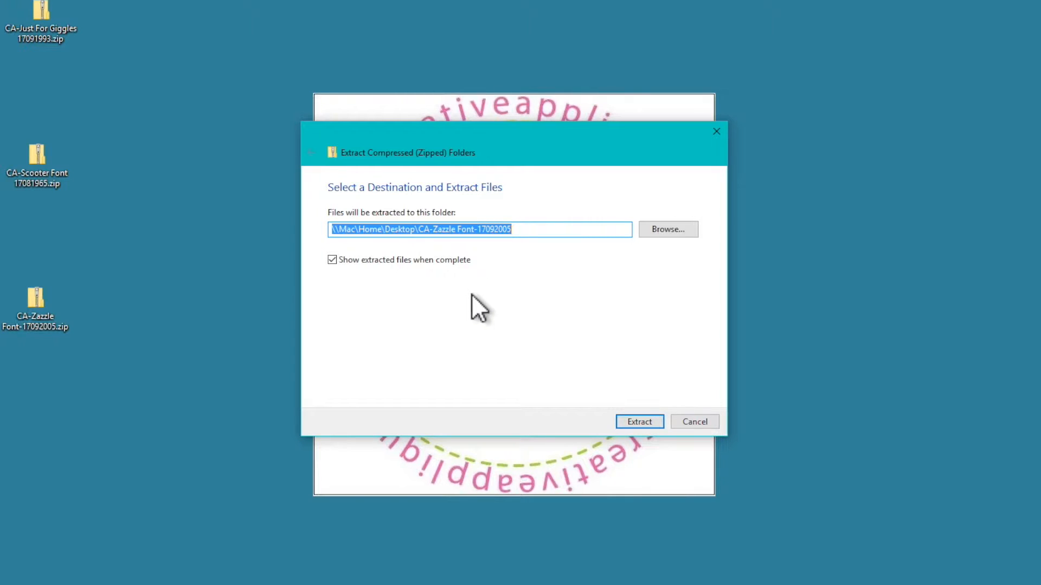
mouse_move(491, 316)
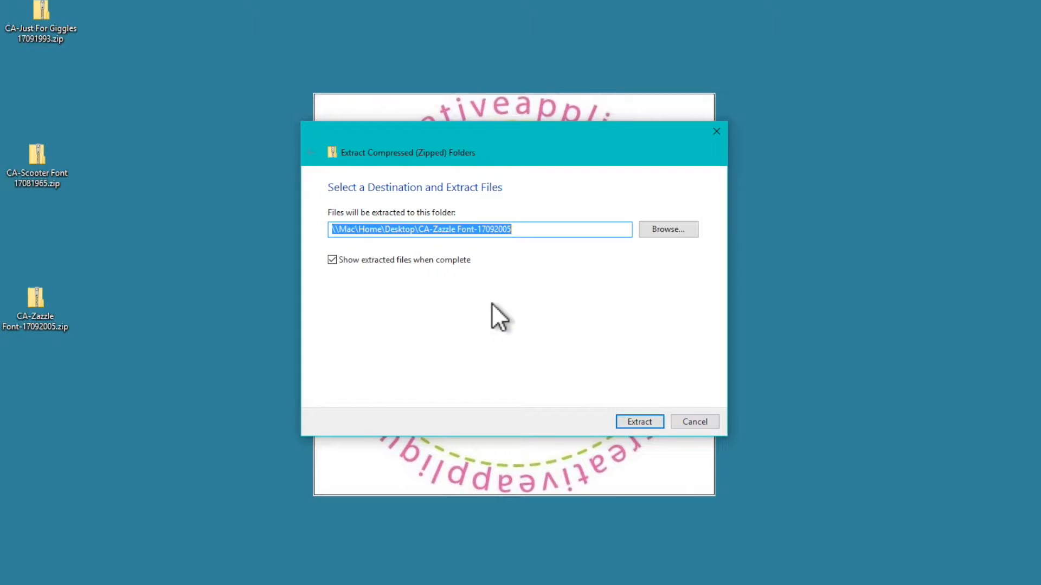
mouse_move(648, 261)
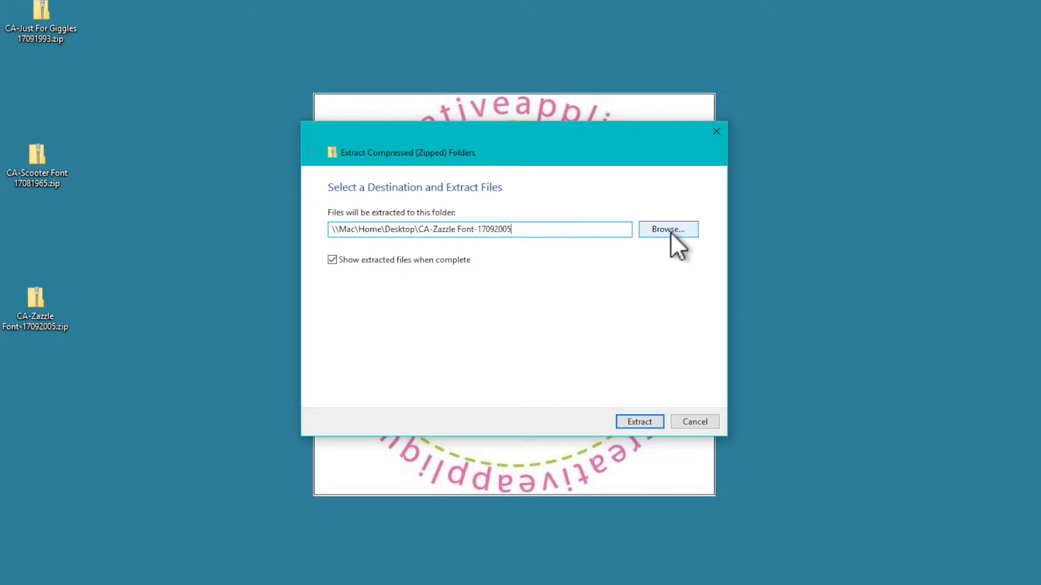
mouse_move(636, 322)
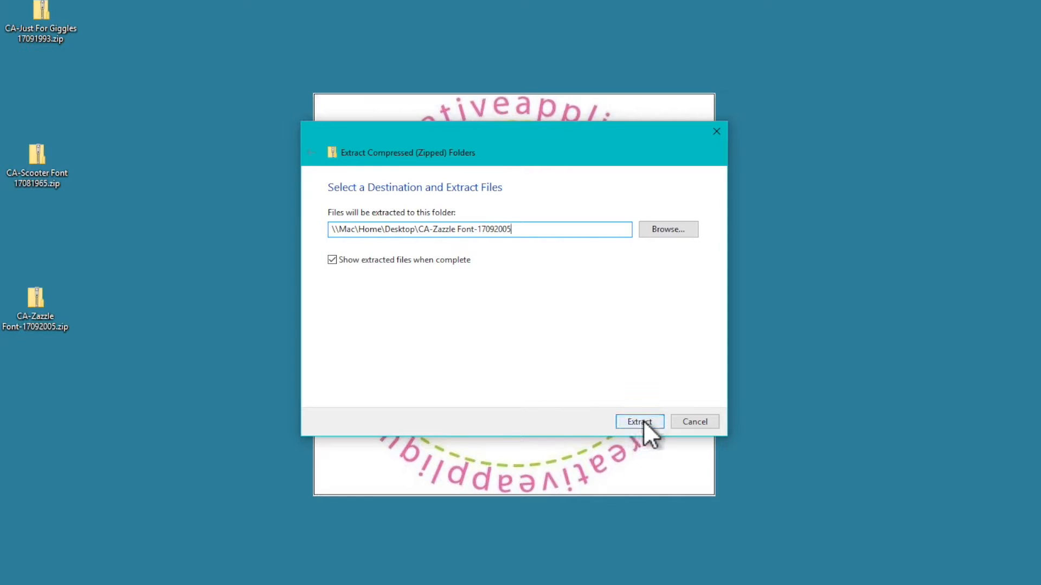
- Extract the Zazzle zip with detailed progress shown, then bring up actions for the Scooter zip
left_click(639, 422)
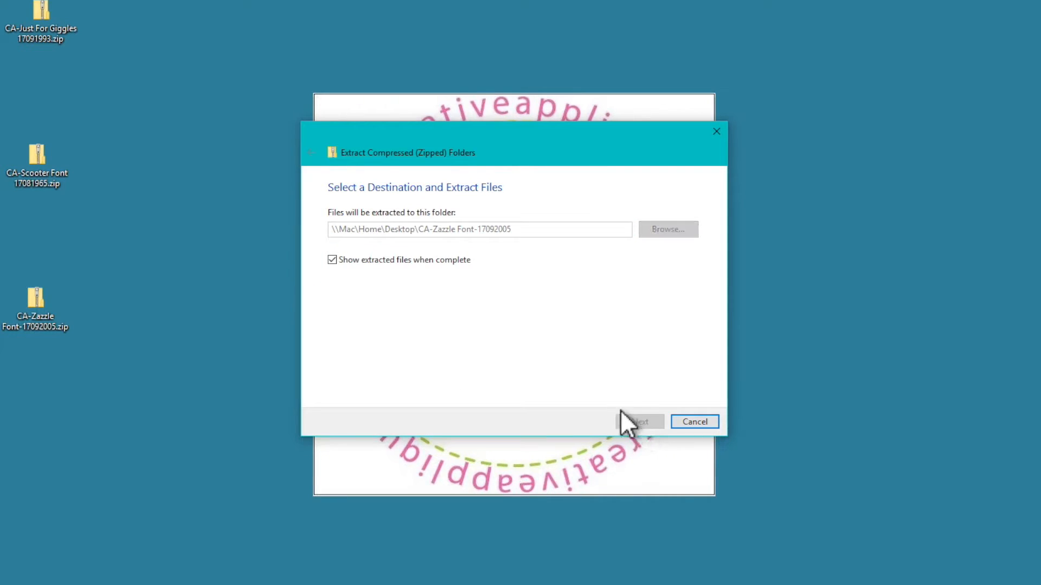
left_click(640, 422)
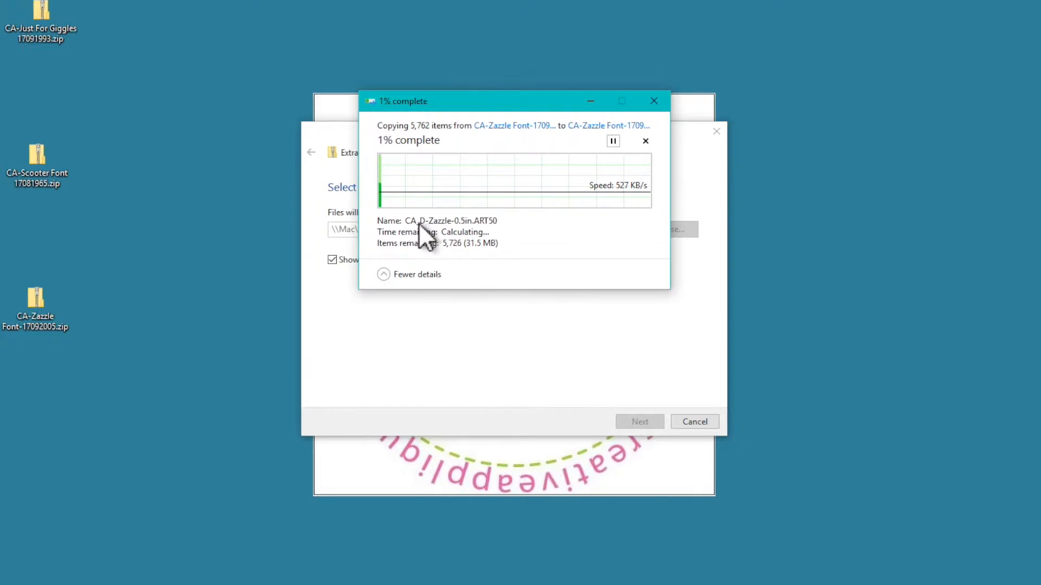
mouse_move(550, 223)
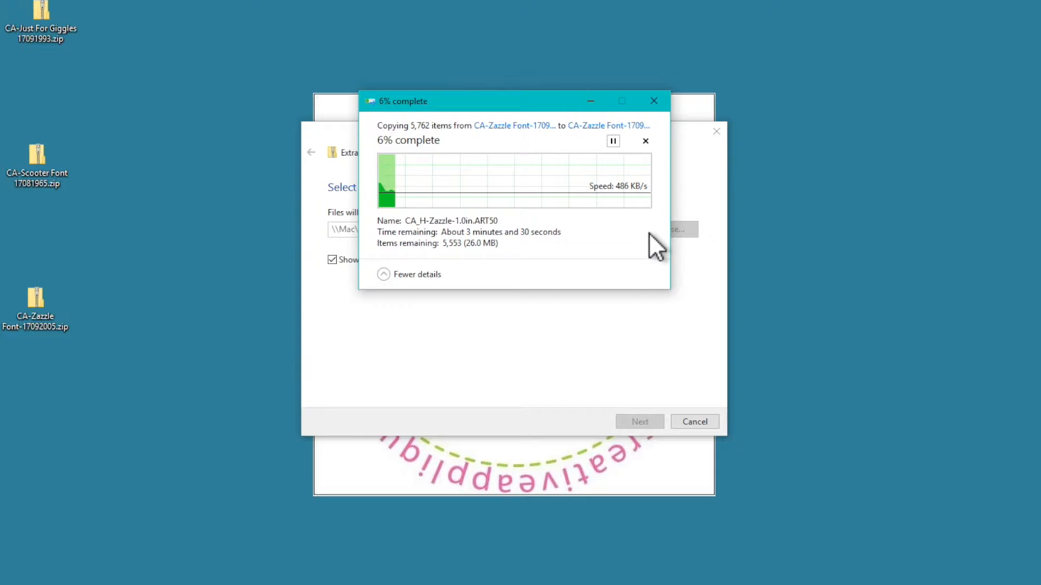
mouse_move(202, 205)
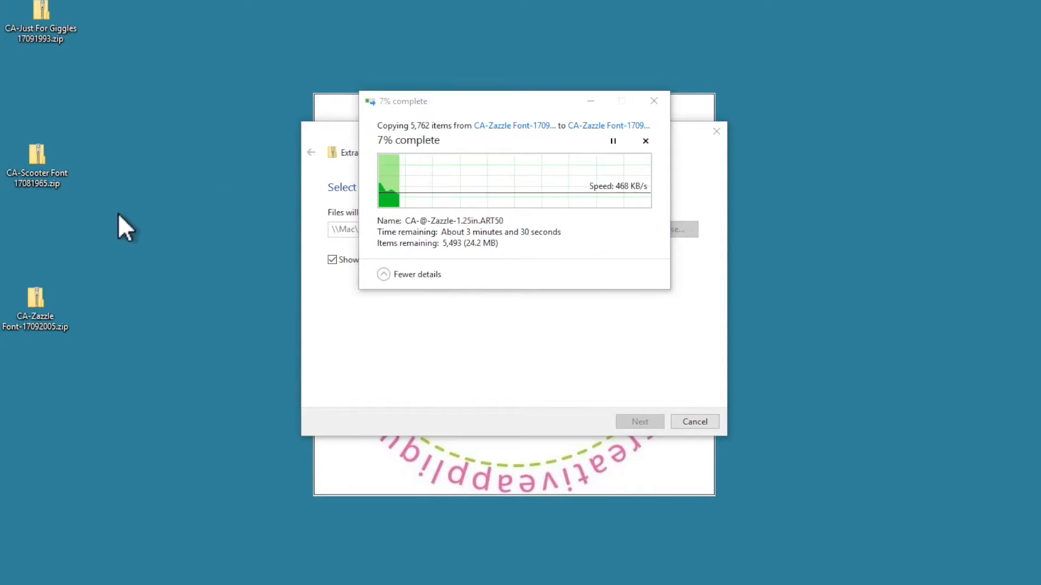
left_click(38, 165)
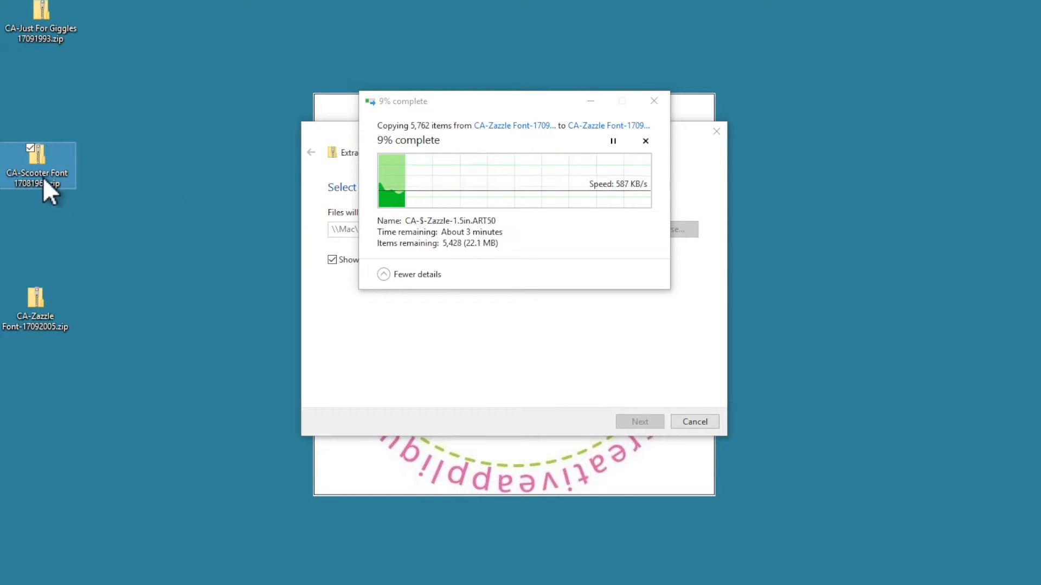
right_click(38, 164)
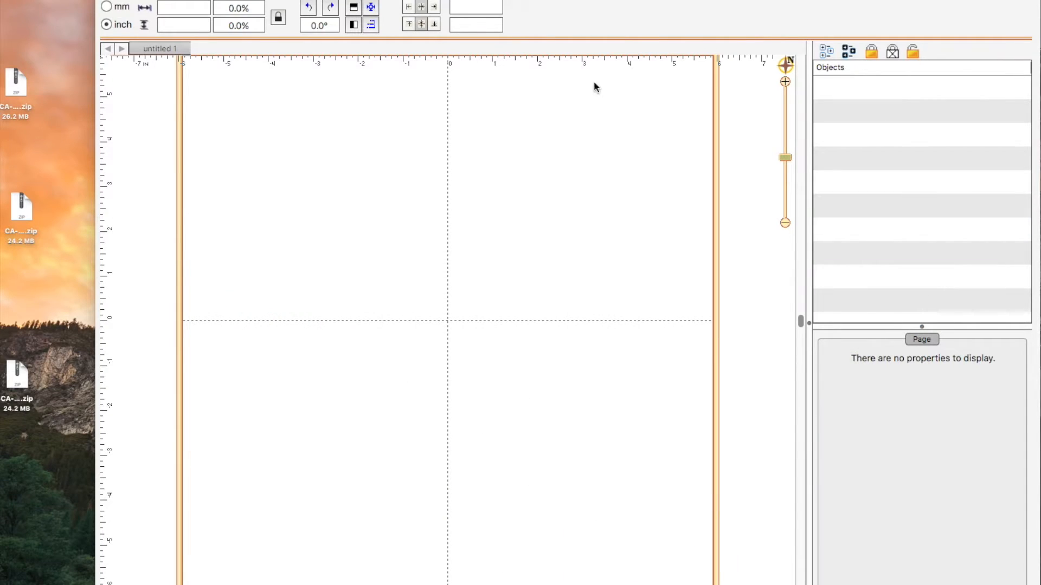
mouse_move(17, 332)
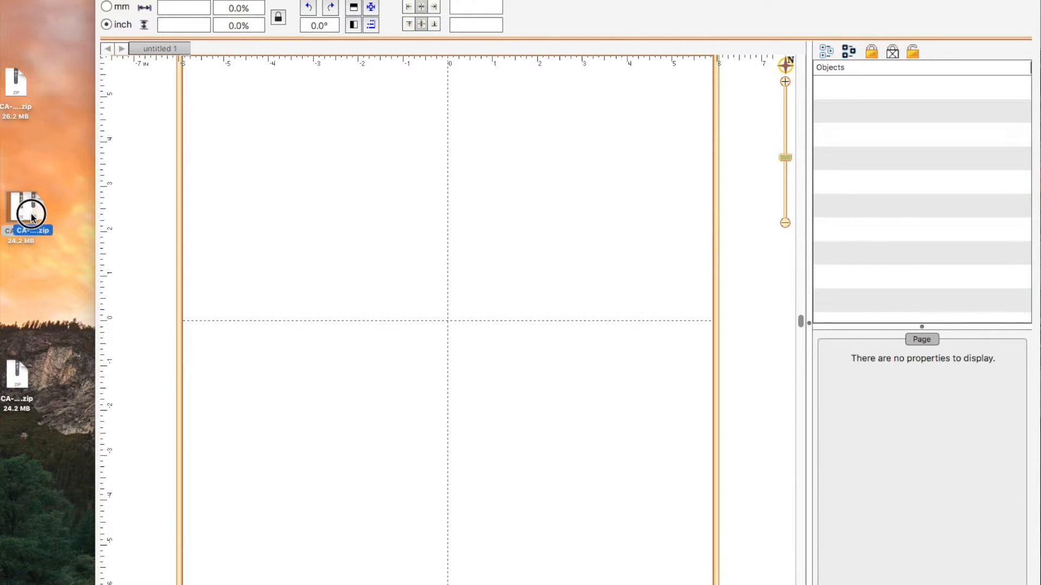
right_click(28, 212)
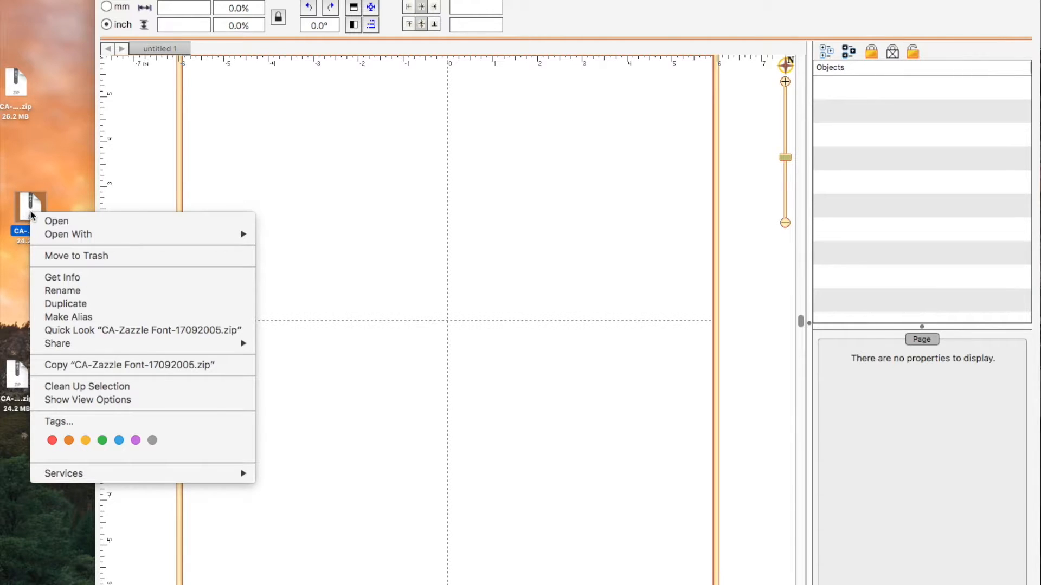
mouse_move(43, 152)
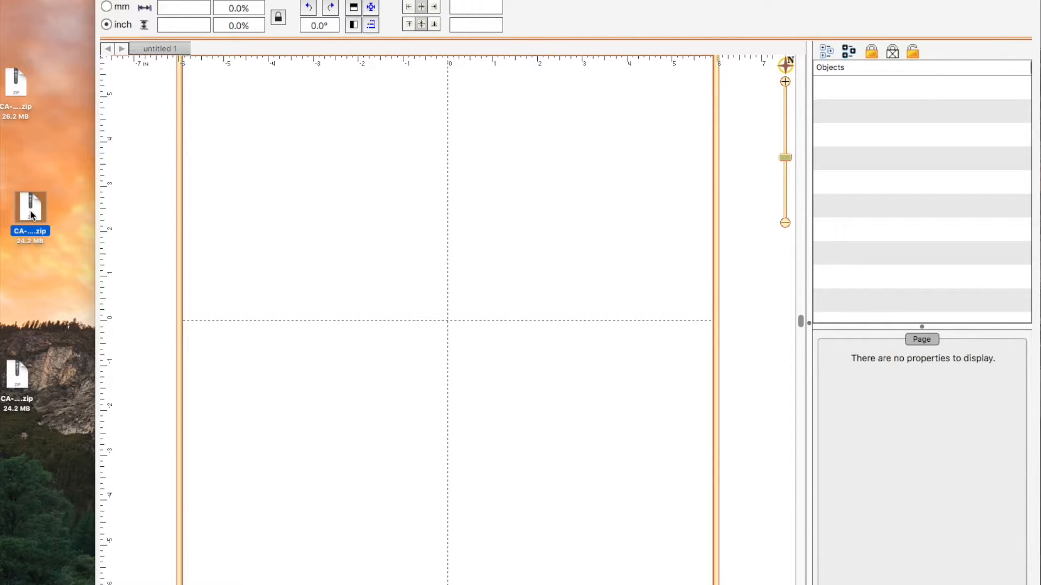
- Expand the Zazzle, Scooter and Just For Giggles zips into desktop folders with Archive Utility
double_click(30, 212)
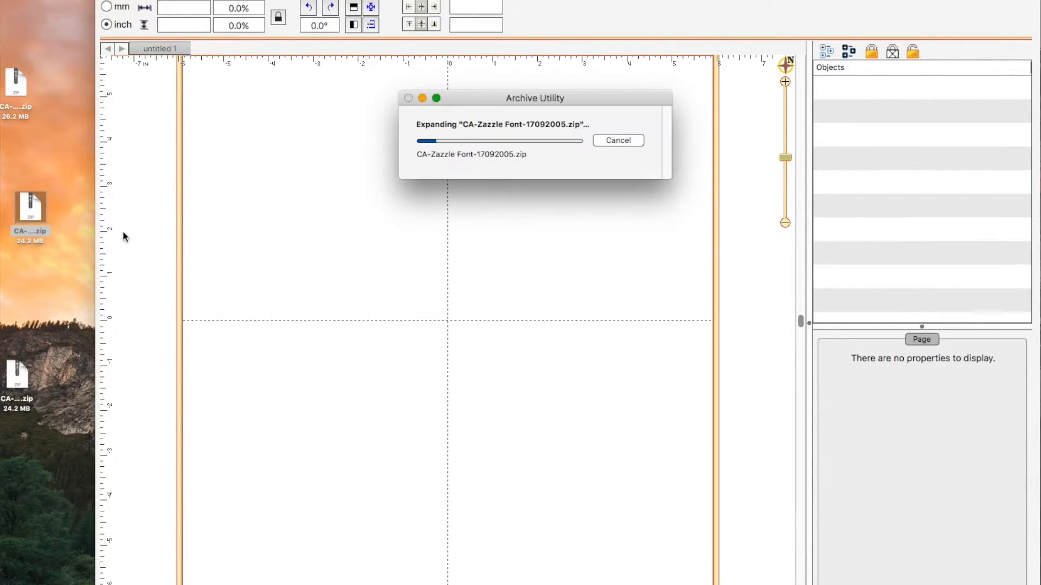
mouse_move(390, 238)
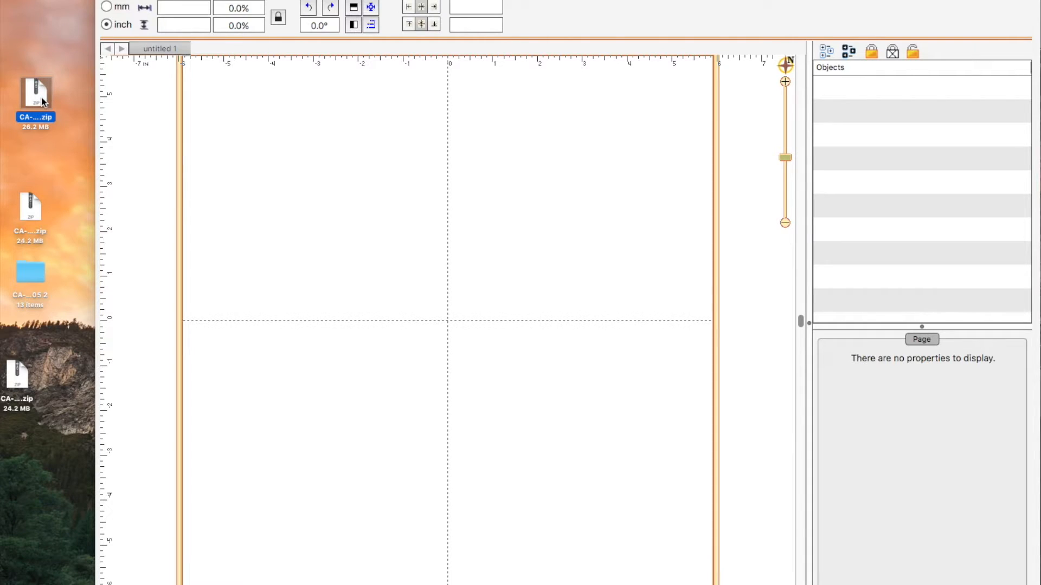
right_click(36, 93)
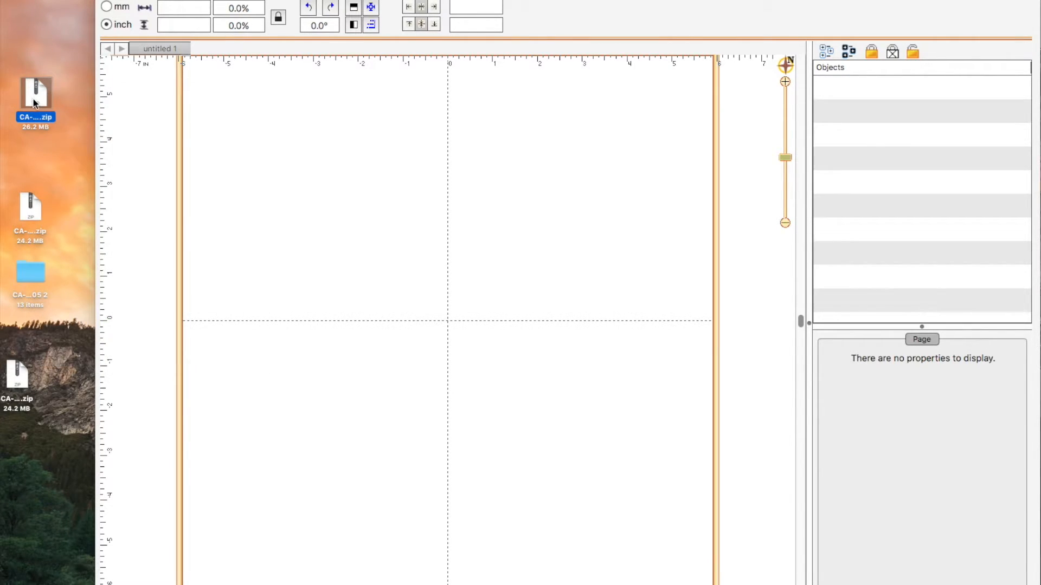
double_click(34, 96)
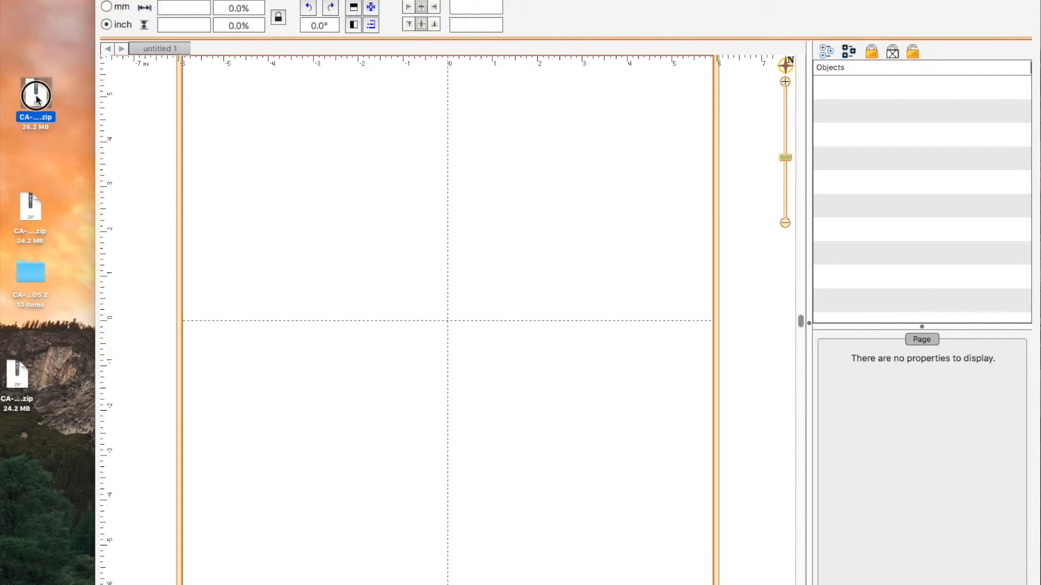
double_click(35, 96)
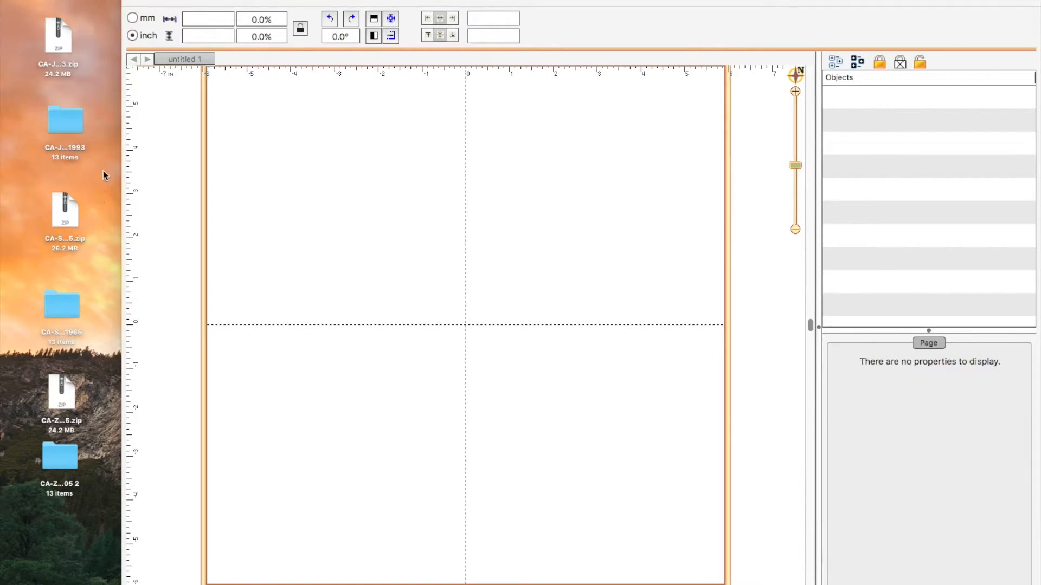
mouse_move(91, 226)
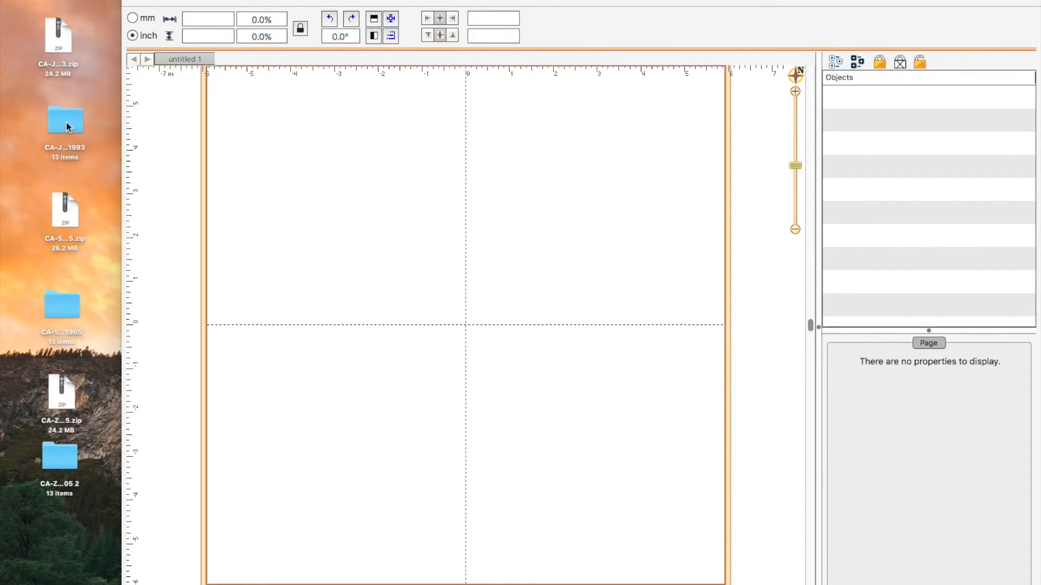
- From the Just For Giggles CA-BX folder, drag CA Just For Giggles 0.5in.bx onto the workspace and confirm
double_click(64, 120)
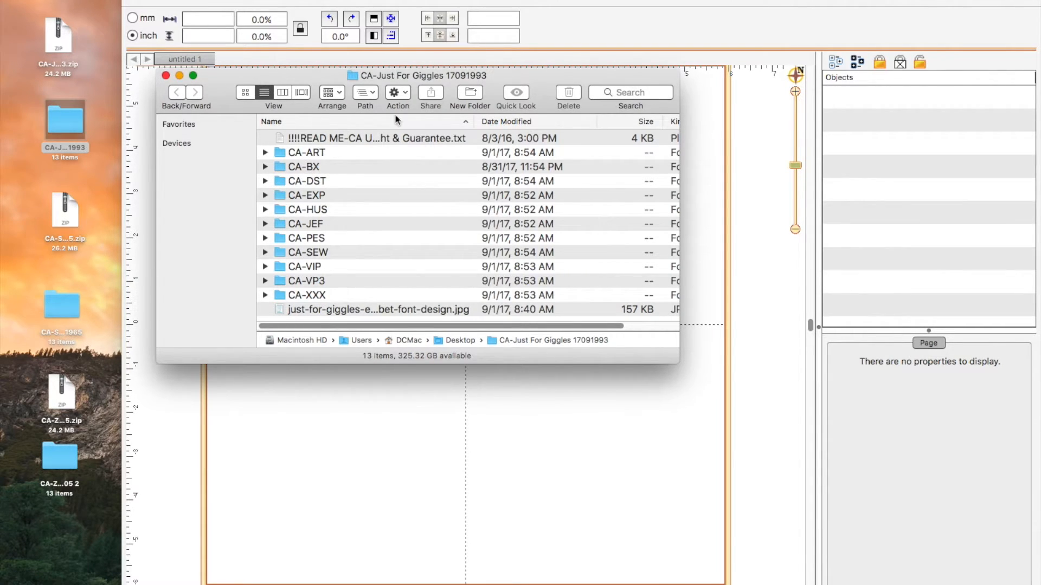
double_click(302, 167)
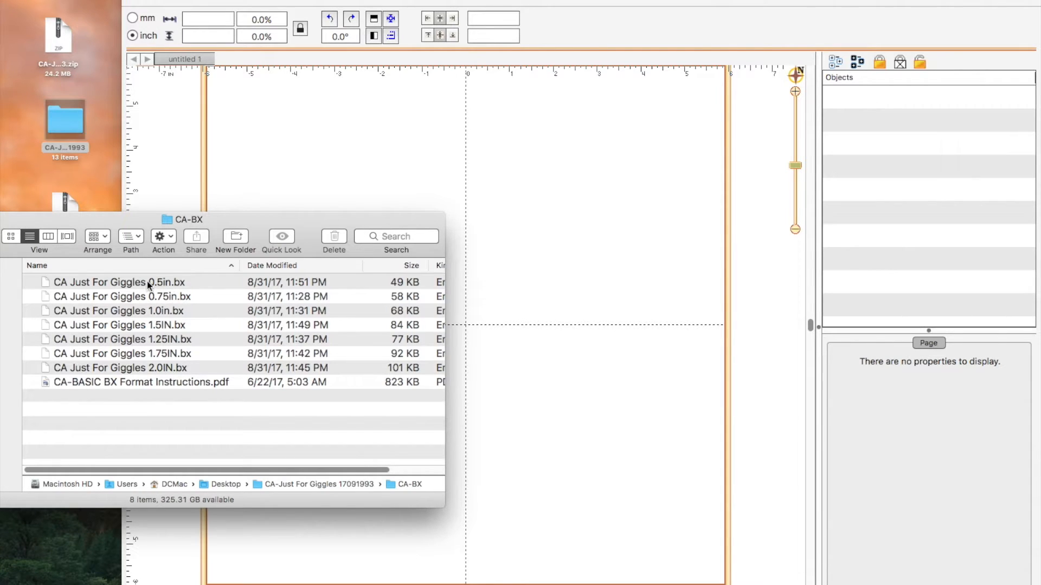
left_click(119, 282)
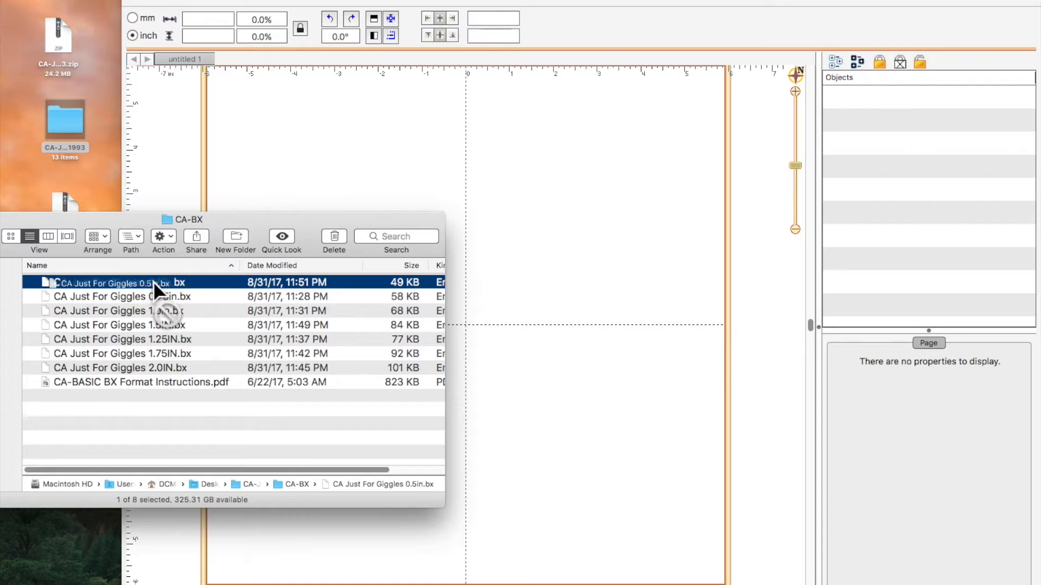
left_click_drag(120, 282, 604, 249)
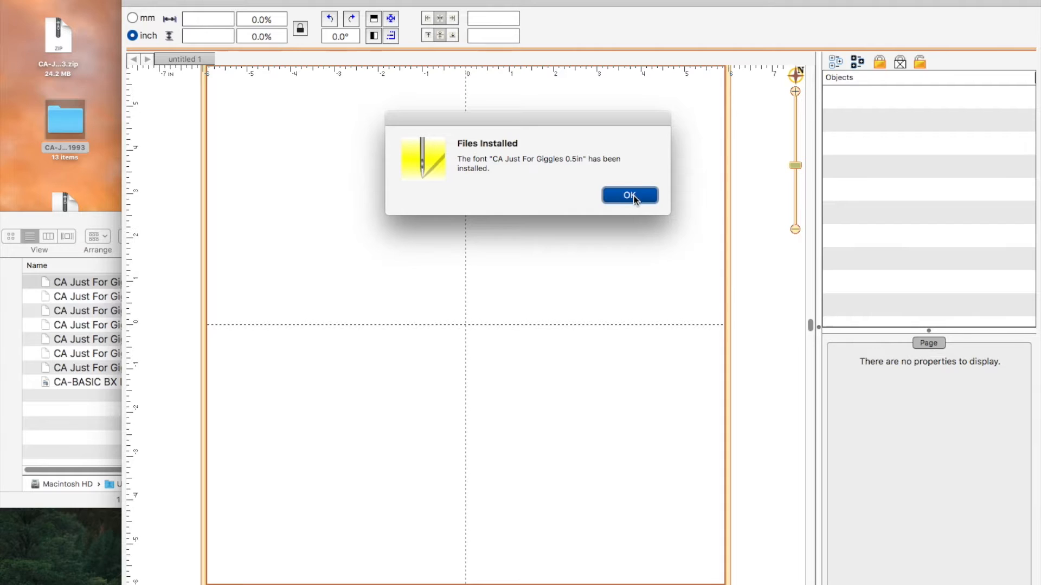
left_click(629, 195)
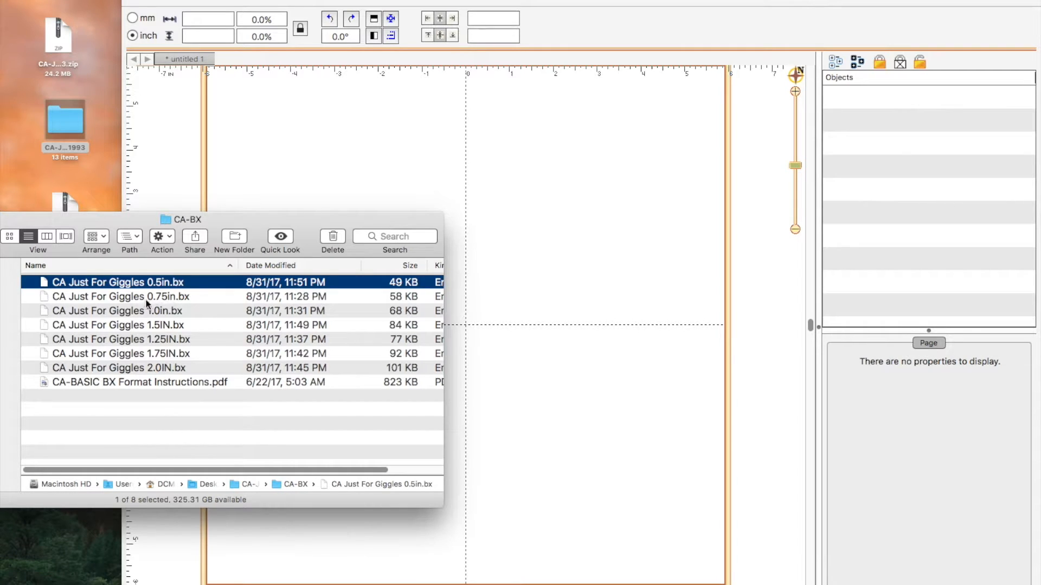
- Install the 0.75in and 1.0in Just For Giggles BX fonts one at a time, confirming each
left_click(119, 297)
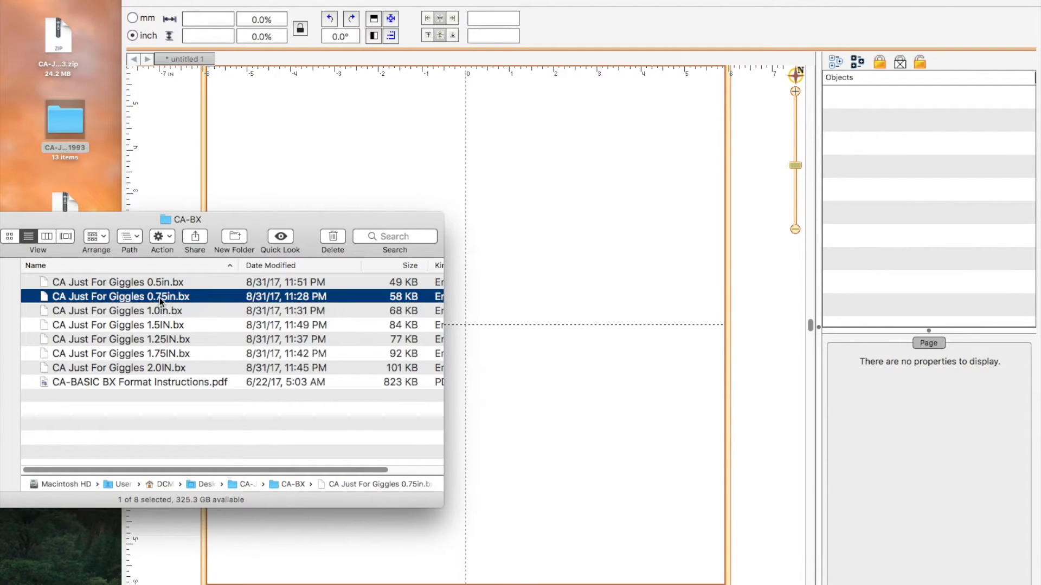
mouse_move(129, 301)
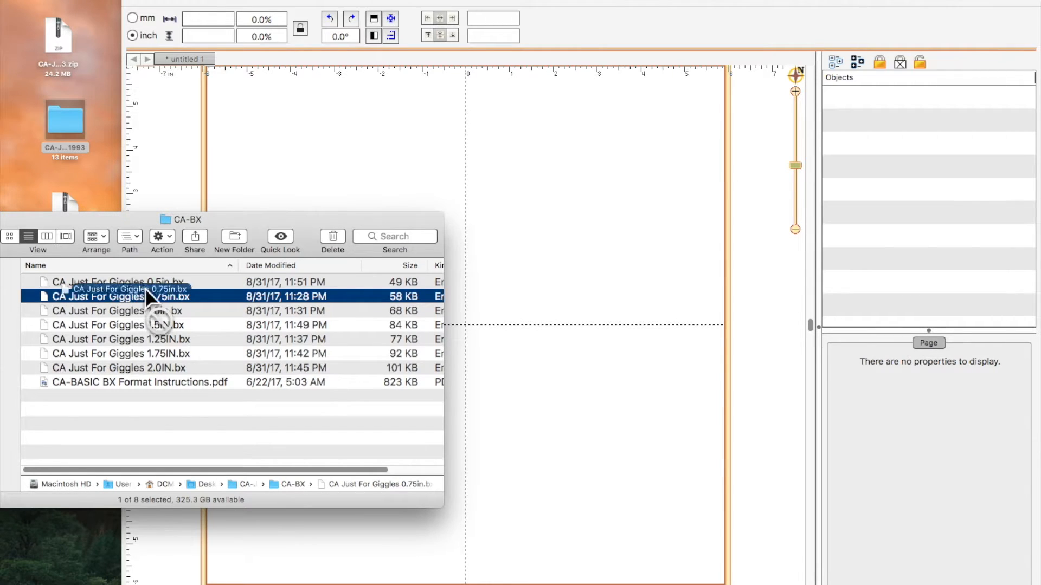
left_click_drag(153, 297, 660, 264)
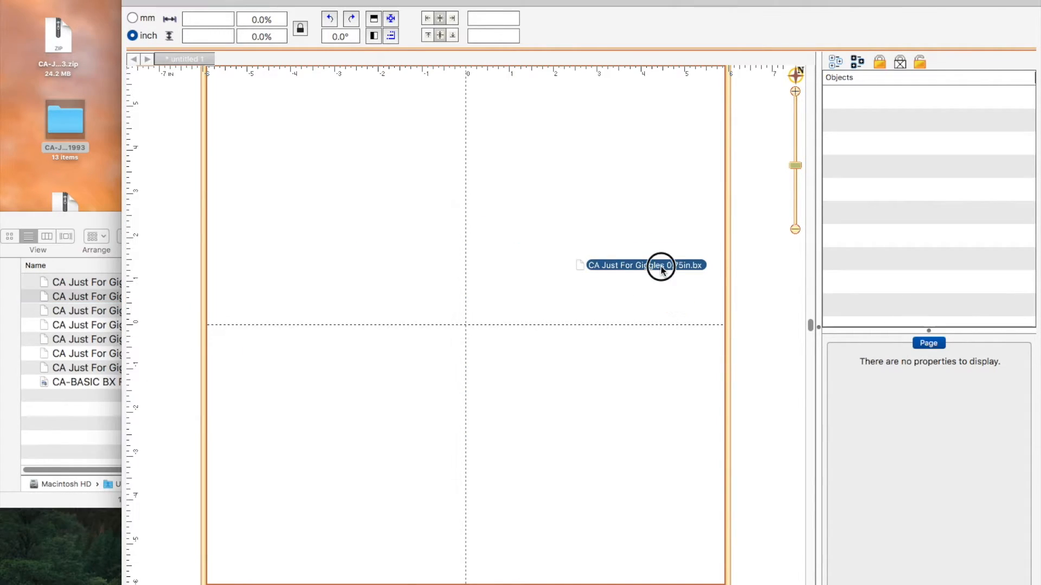
double_click(643, 264)
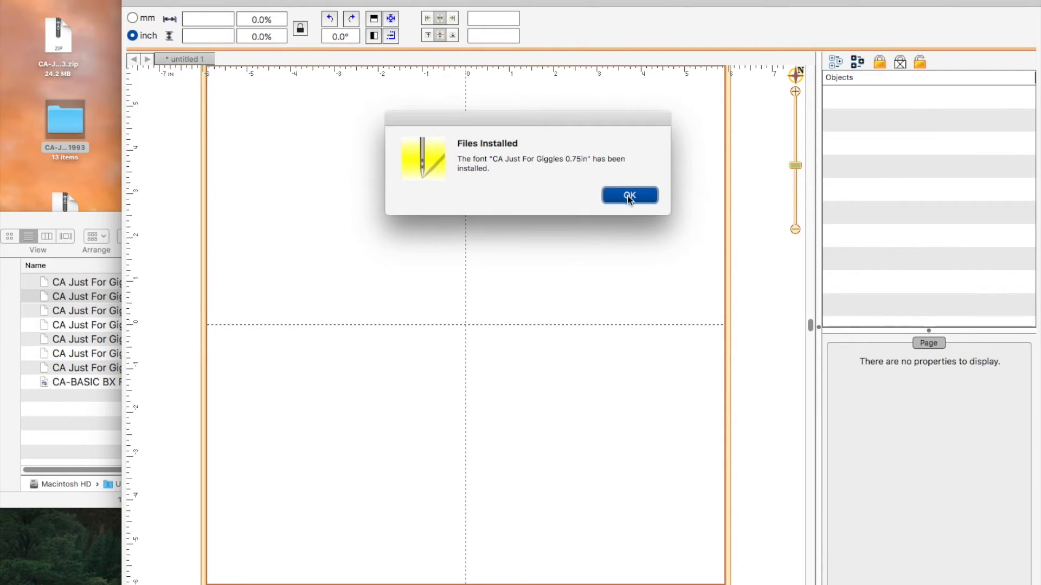
left_click(628, 196)
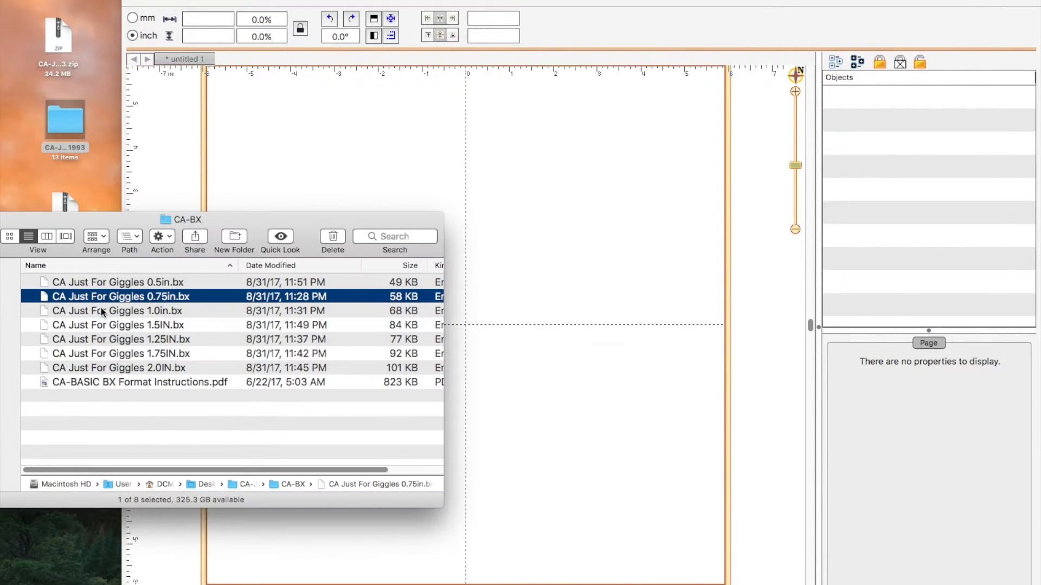
left_click(116, 311)
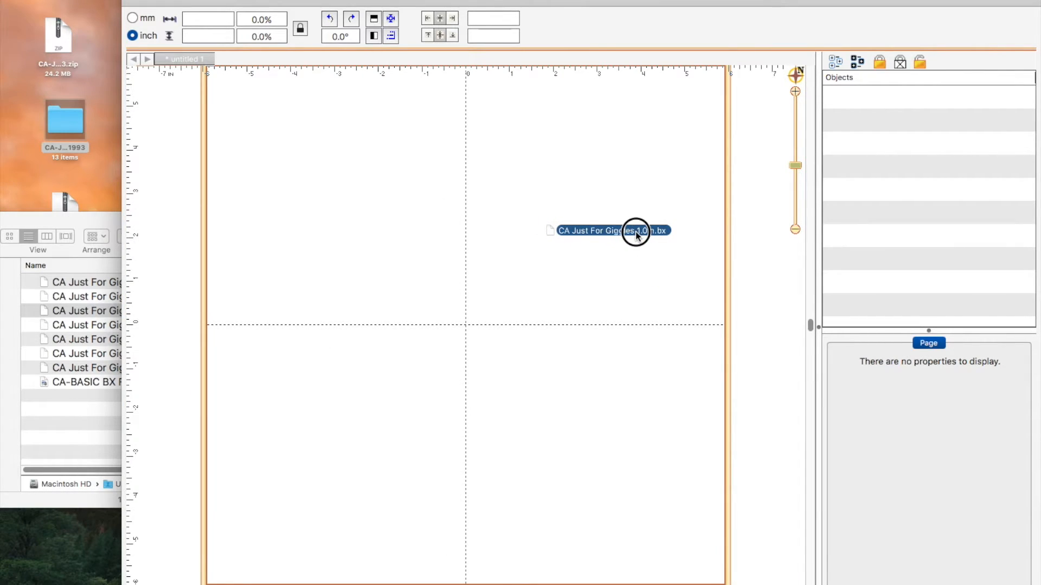
double_click(608, 230)
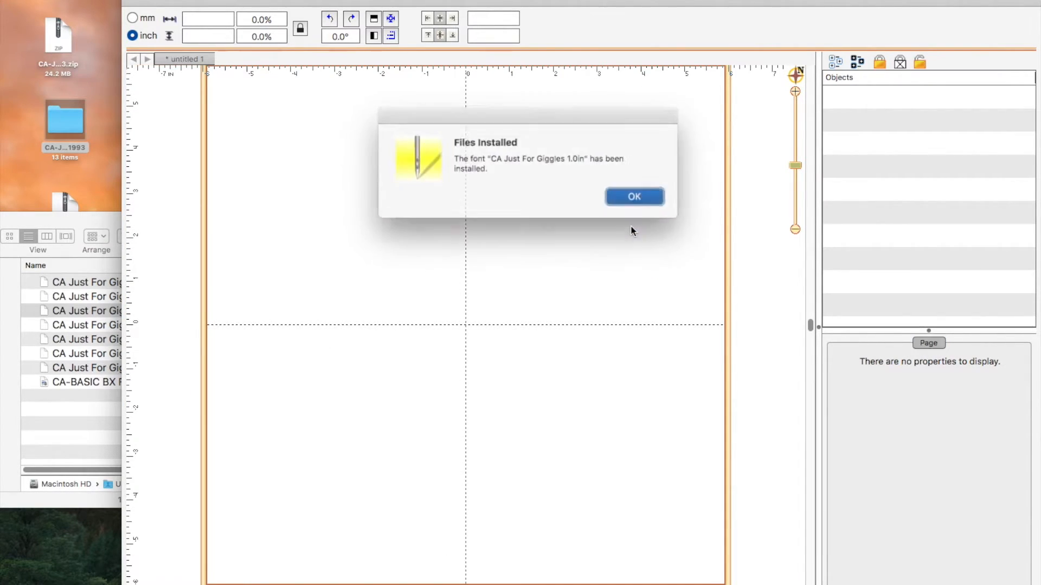
left_click(632, 197)
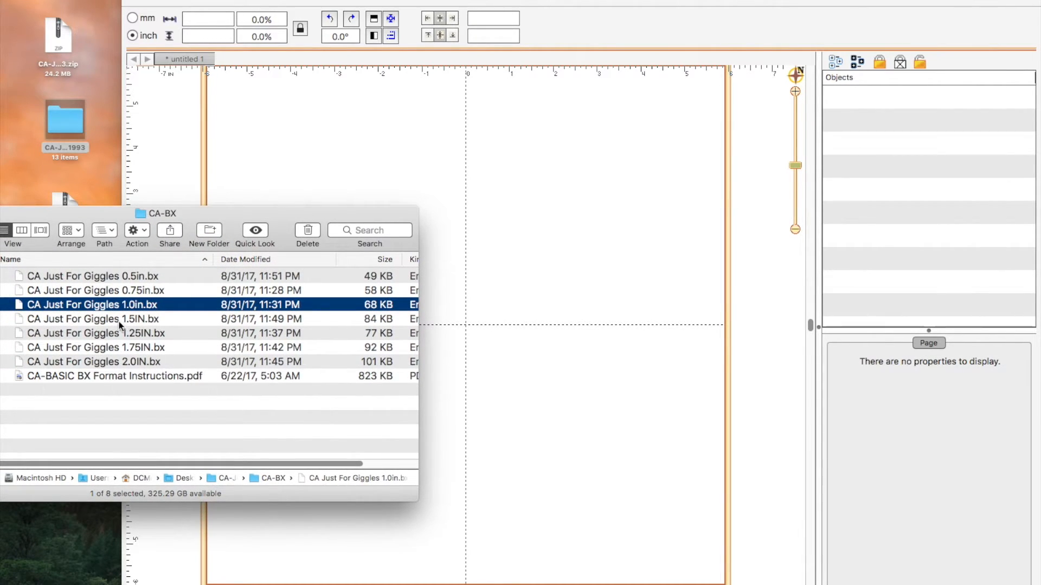
- Install the 1.5IN through 2.0IN Just For Giggles BX fonts together, confirming the notices
left_click(94, 319)
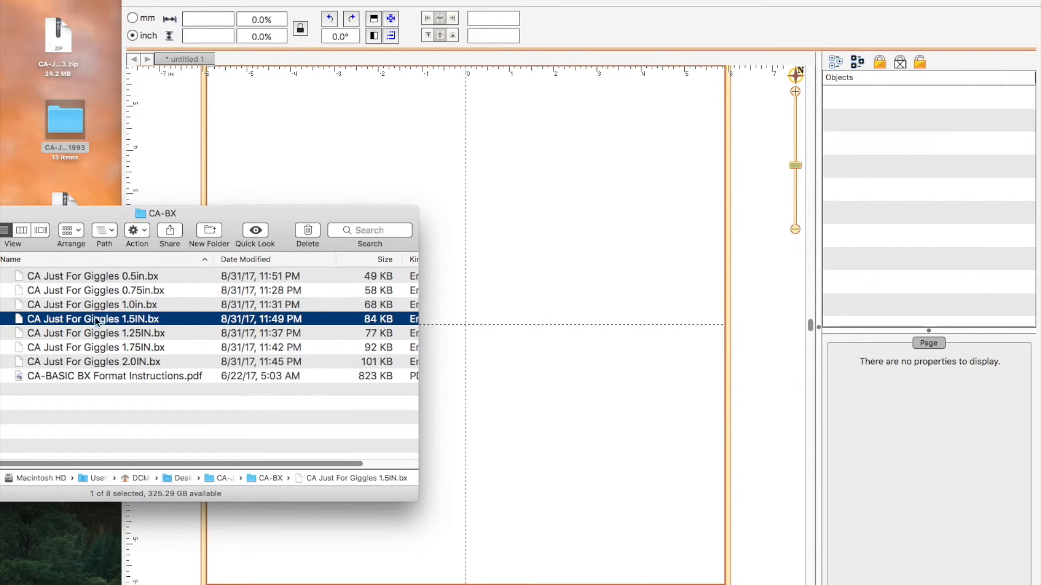
left_click(94, 319)
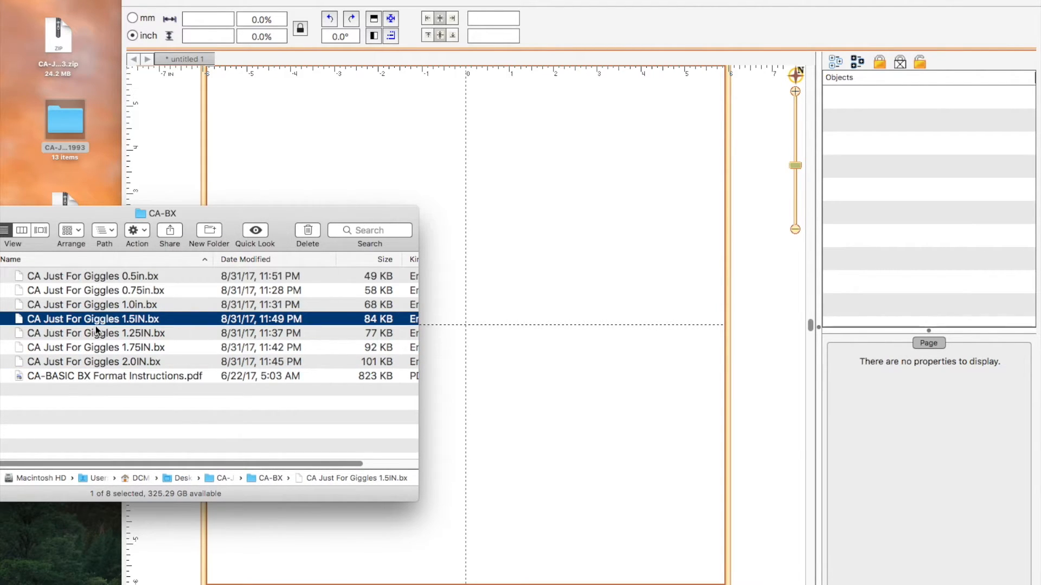
mouse_move(99, 365)
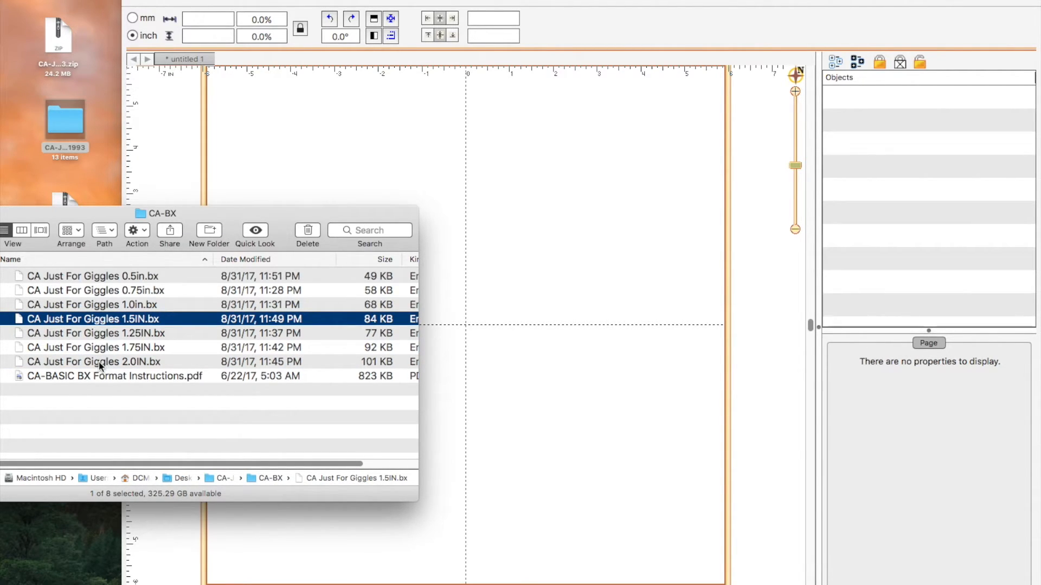
left_click(93, 362)
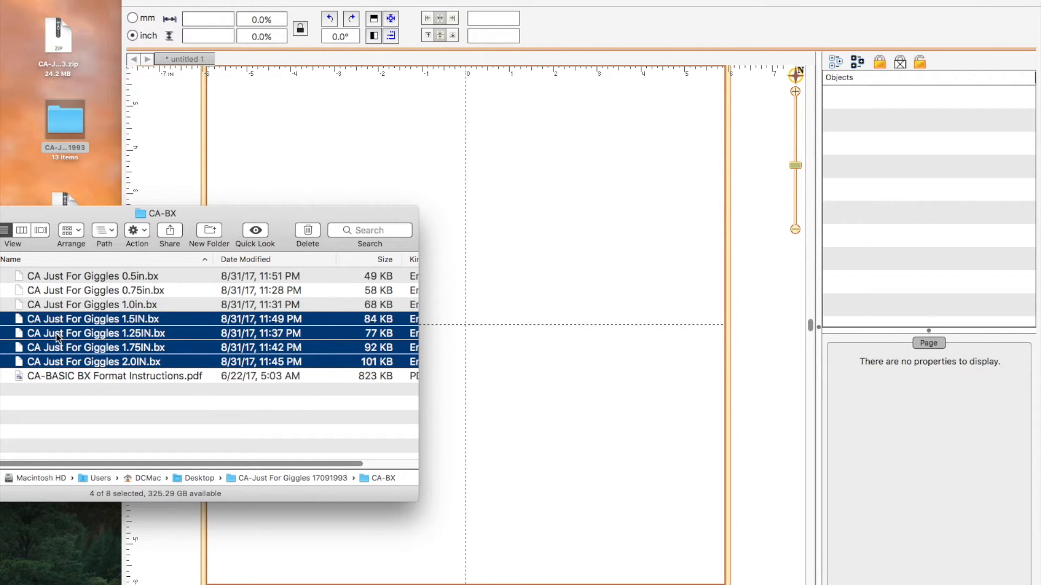
left_click_drag(93, 319, 162, 341)
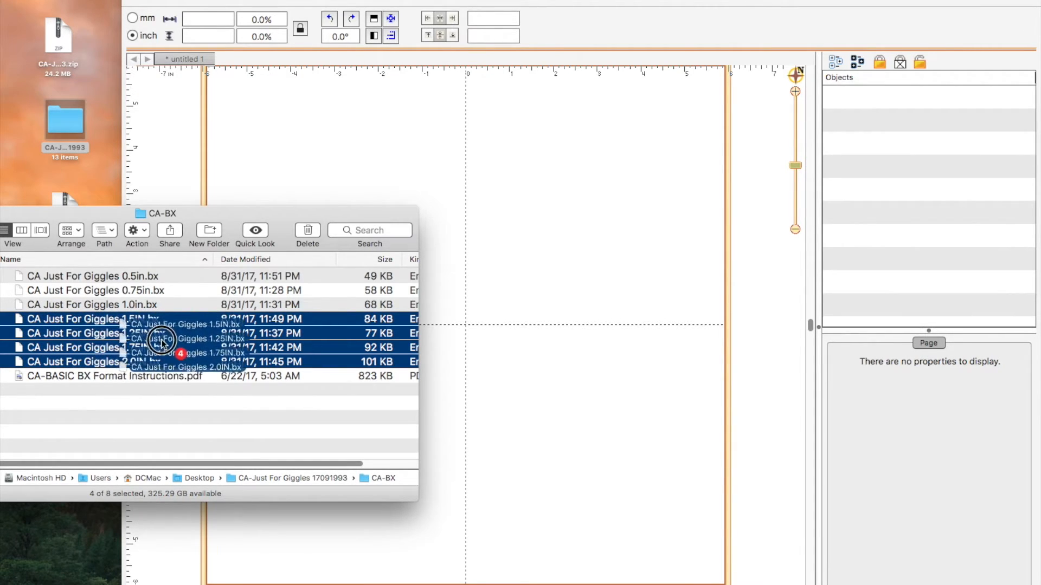
left_click_drag(162, 342, 622, 250)
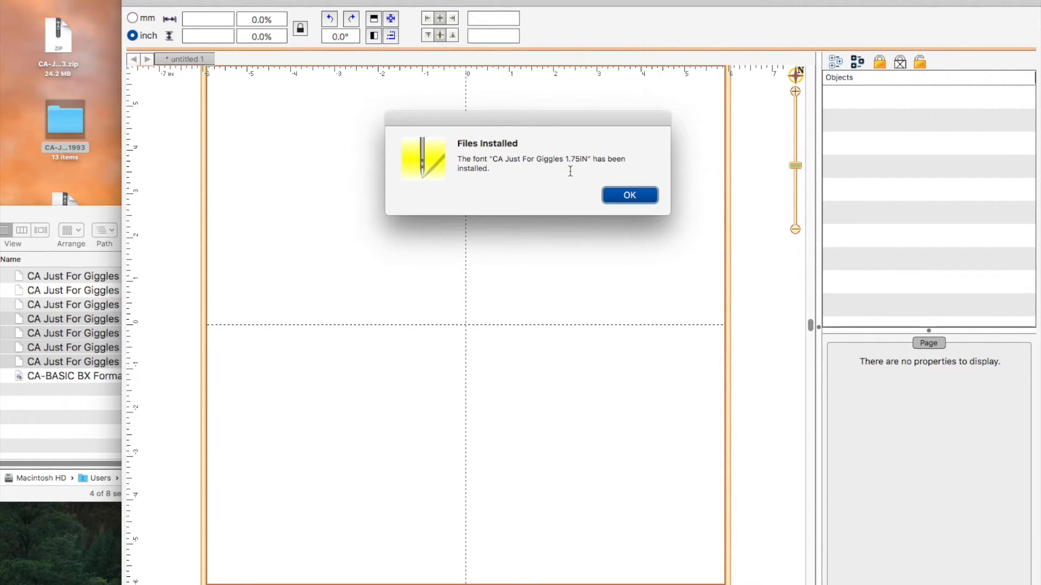
left_click(629, 195)
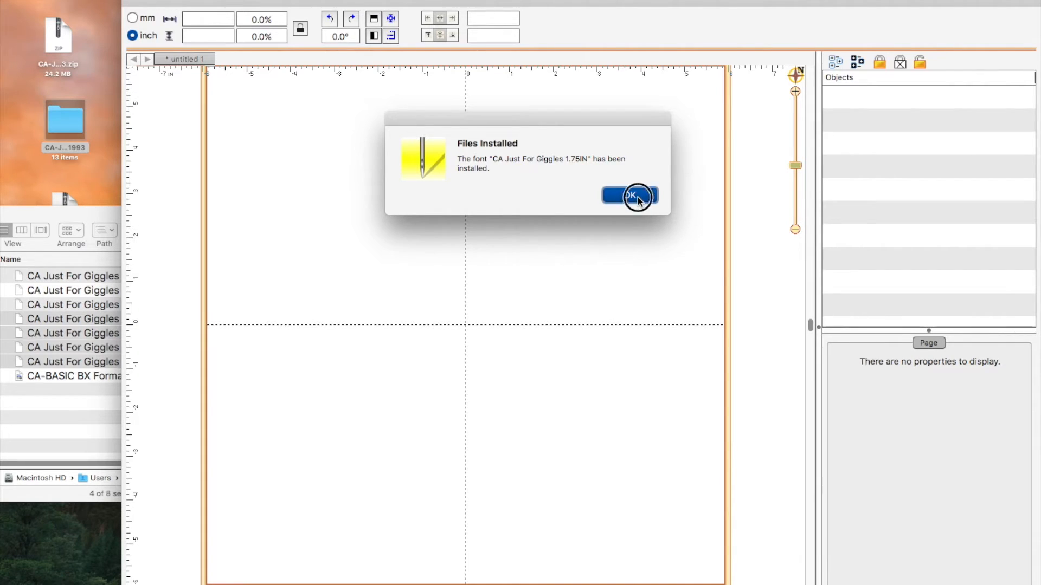
left_click(629, 197)
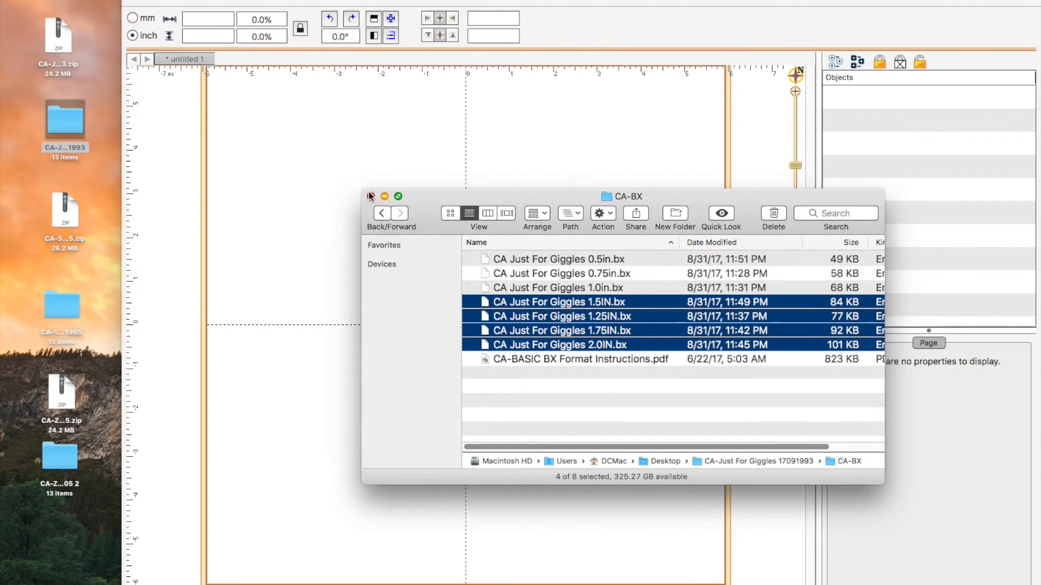
- From the CA-Scooter CA-BX Format folder, drag all twelve Scooter BX files onto the workspace
left_click(370, 196)
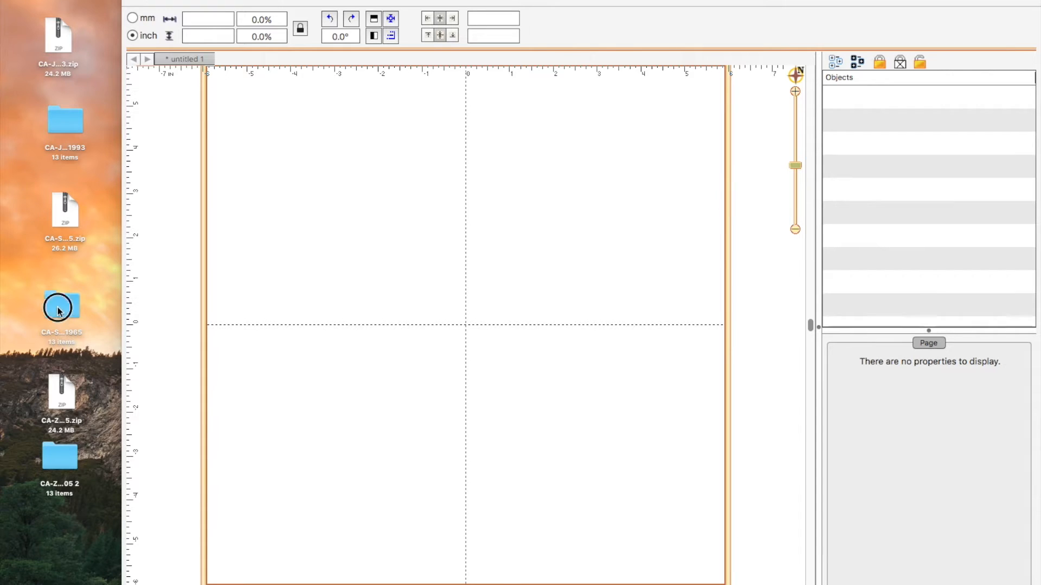
double_click(60, 307)
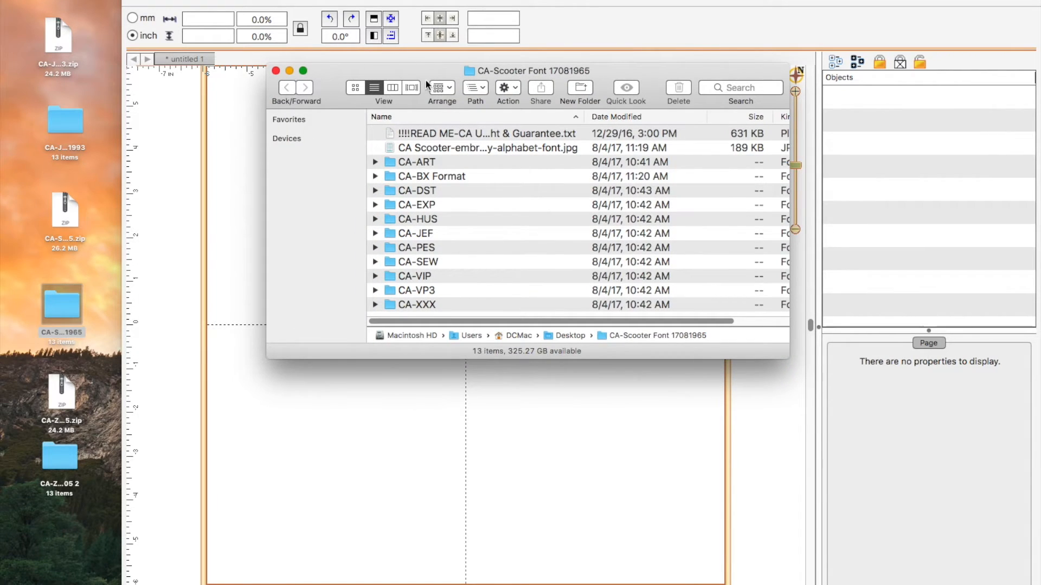
left_click(431, 176)
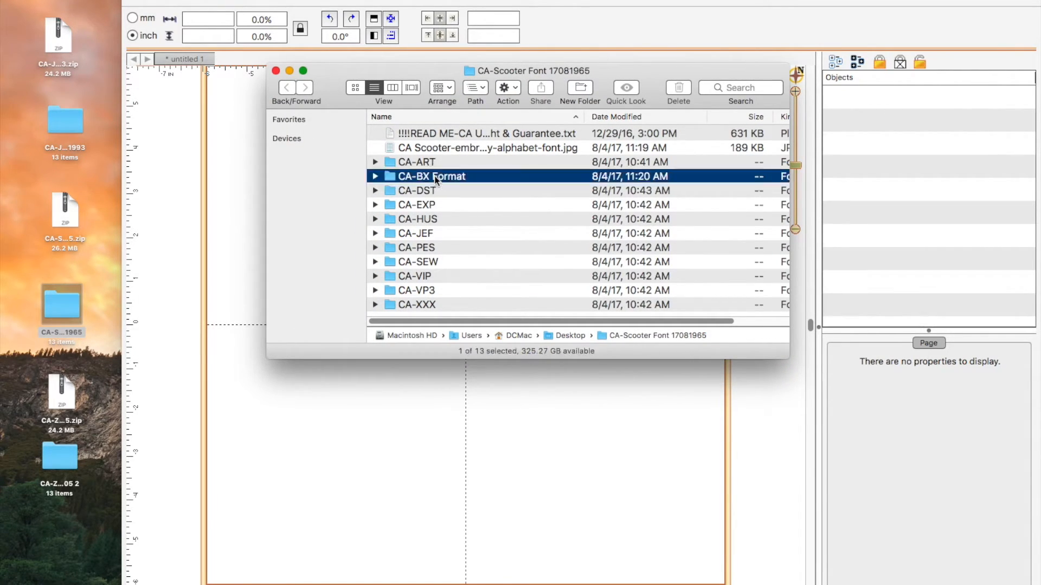
double_click(432, 176)
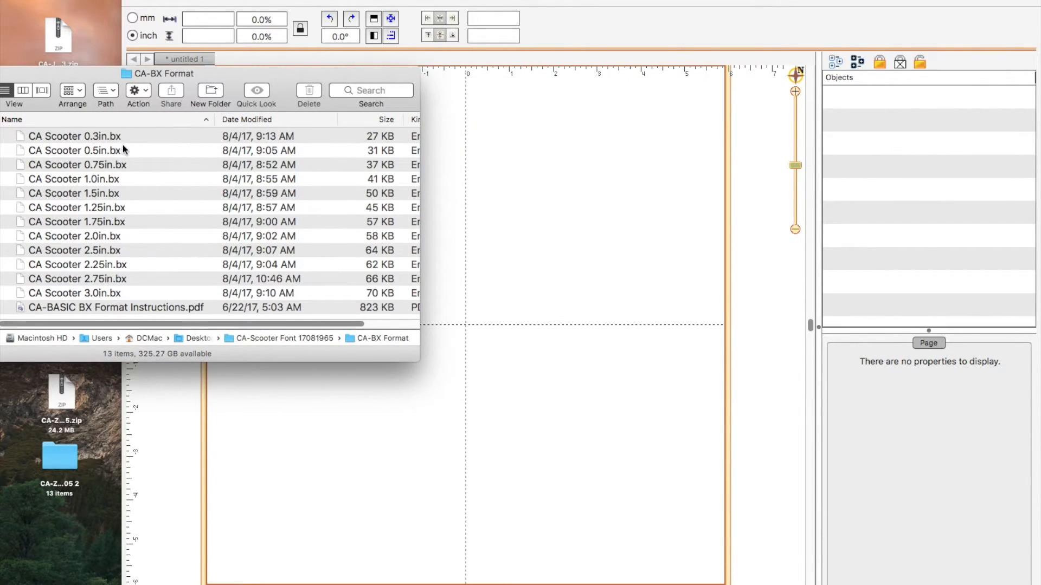
left_click(75, 136)
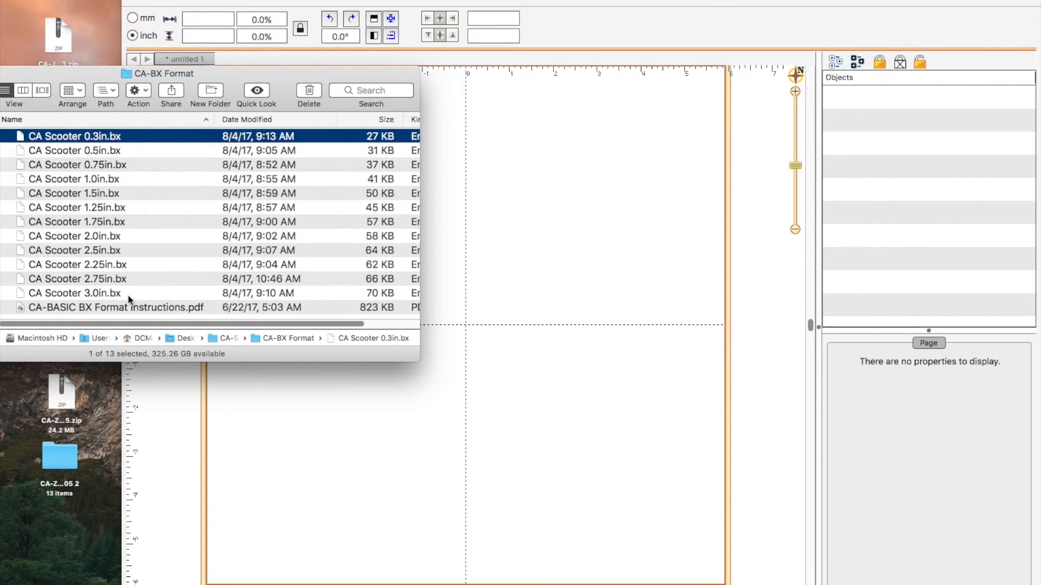
mouse_move(65, 295)
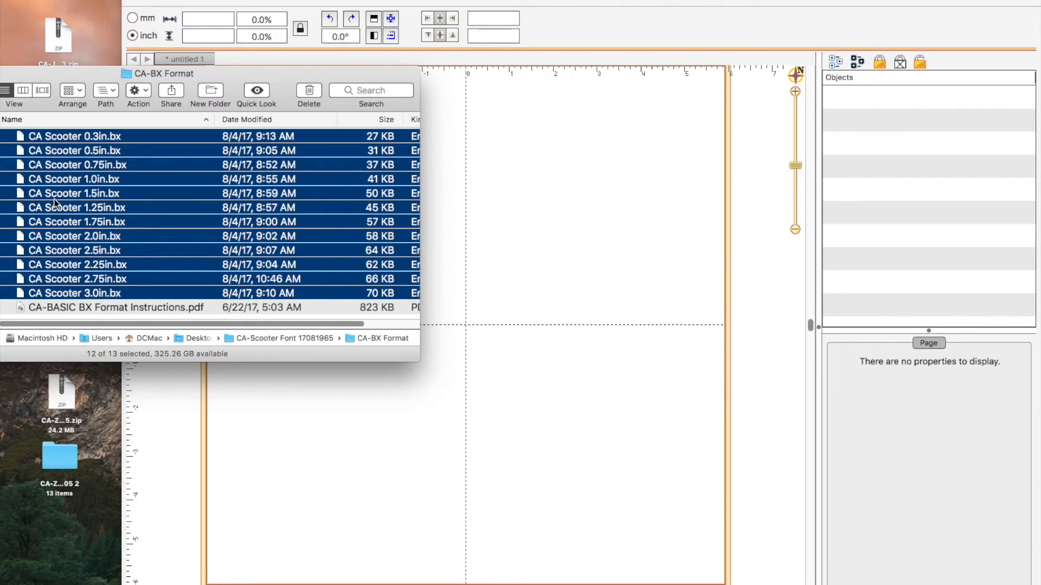
left_click_drag(57, 193, 179, 189)
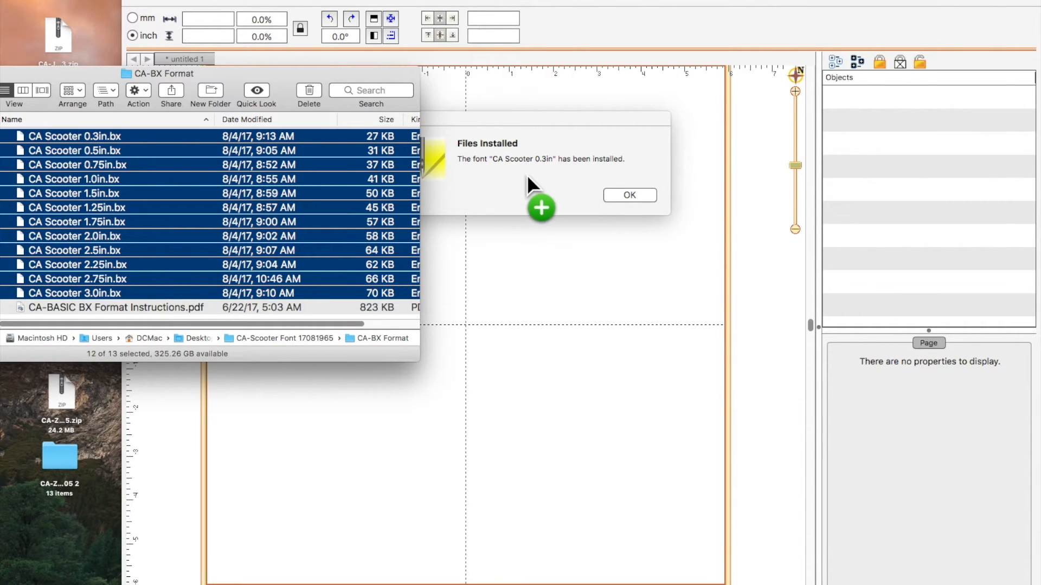
mouse_move(503, 196)
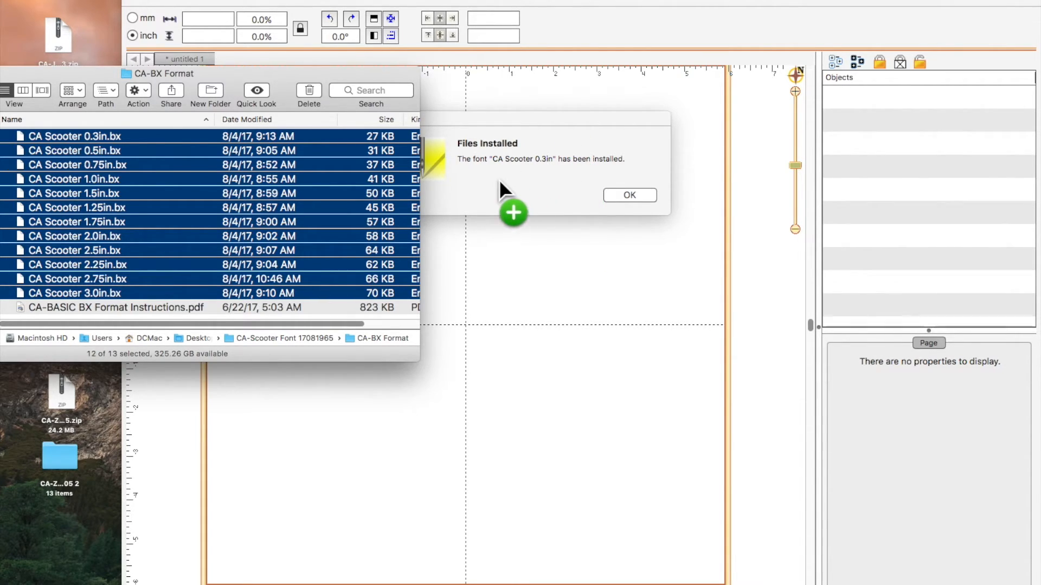
mouse_move(560, 200)
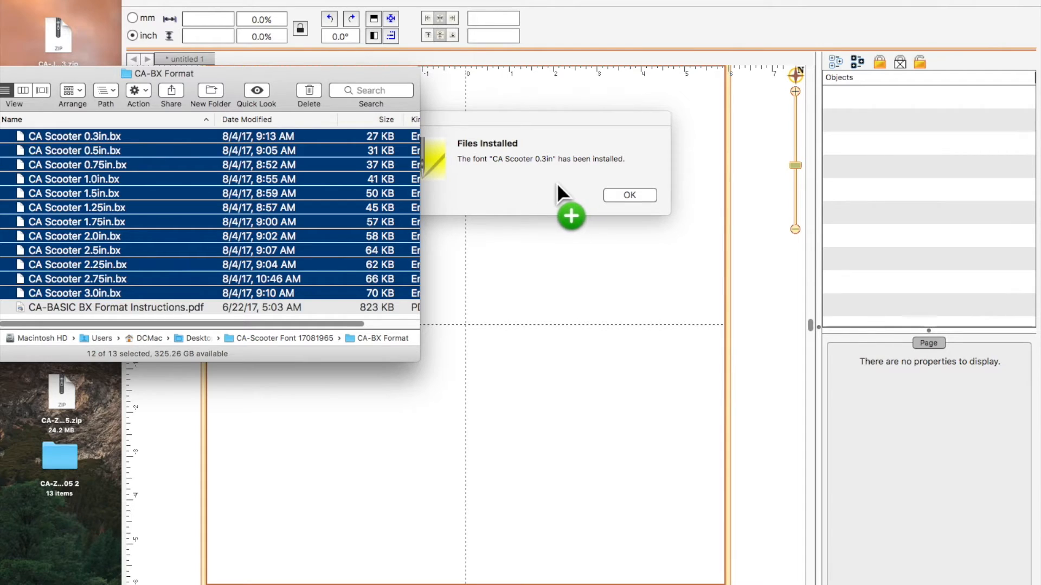
- Acknowledge the Scooter installed notices for sizes 0.3in through 3.0in
left_click(628, 195)
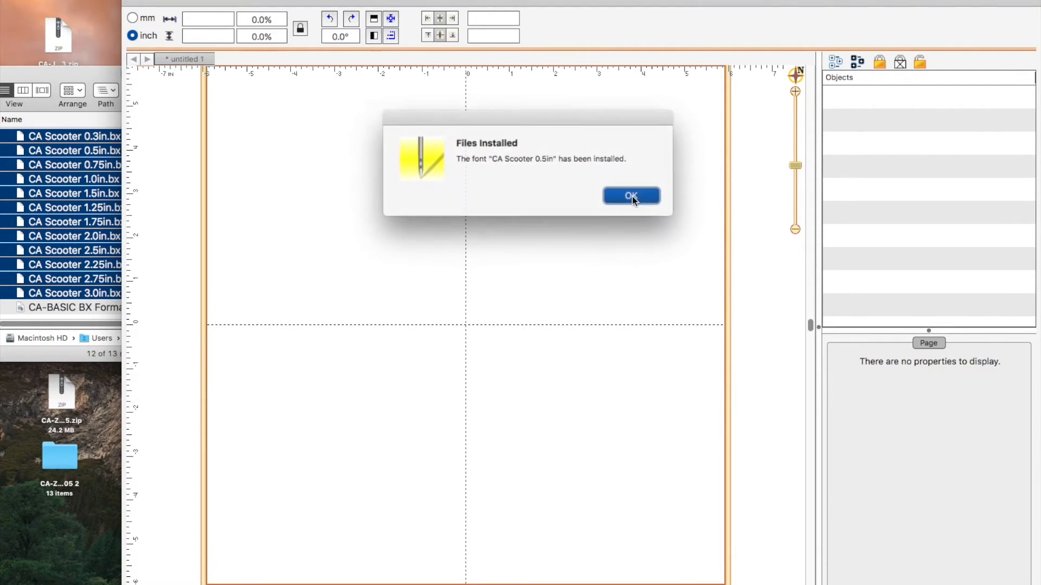
left_click(629, 196)
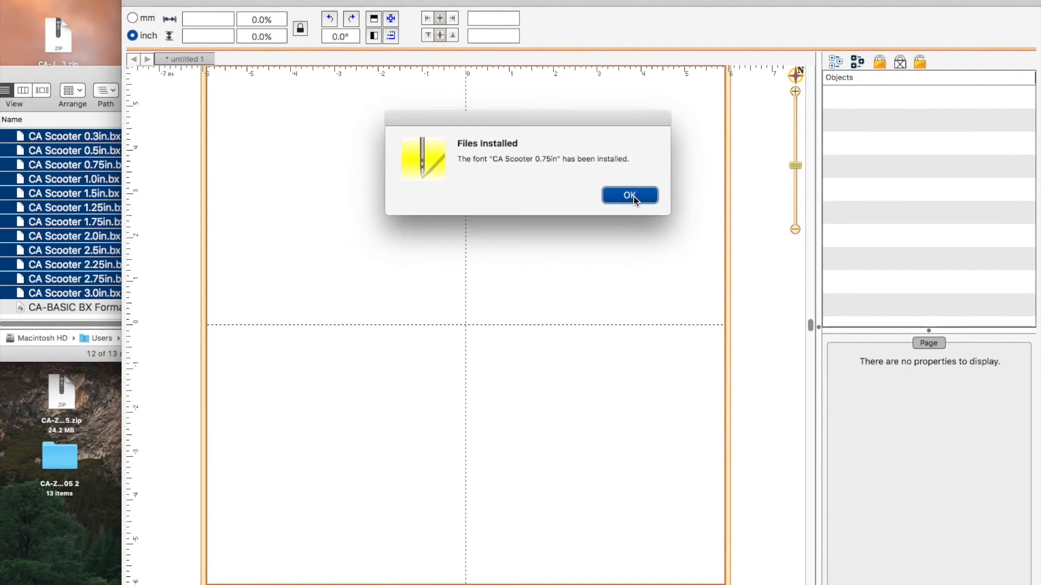
left_click(629, 194)
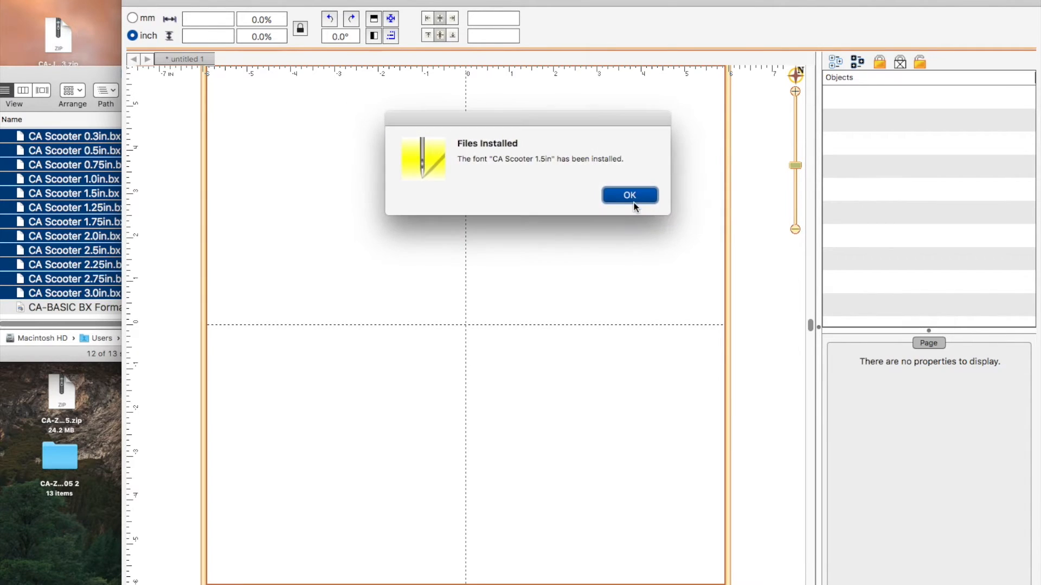
left_click(628, 194)
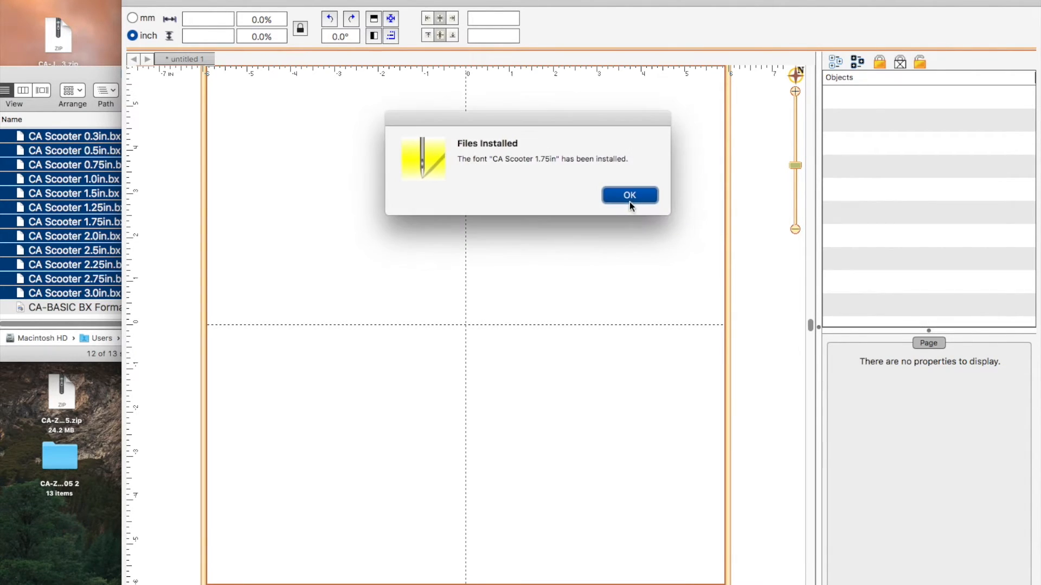
left_click(629, 194)
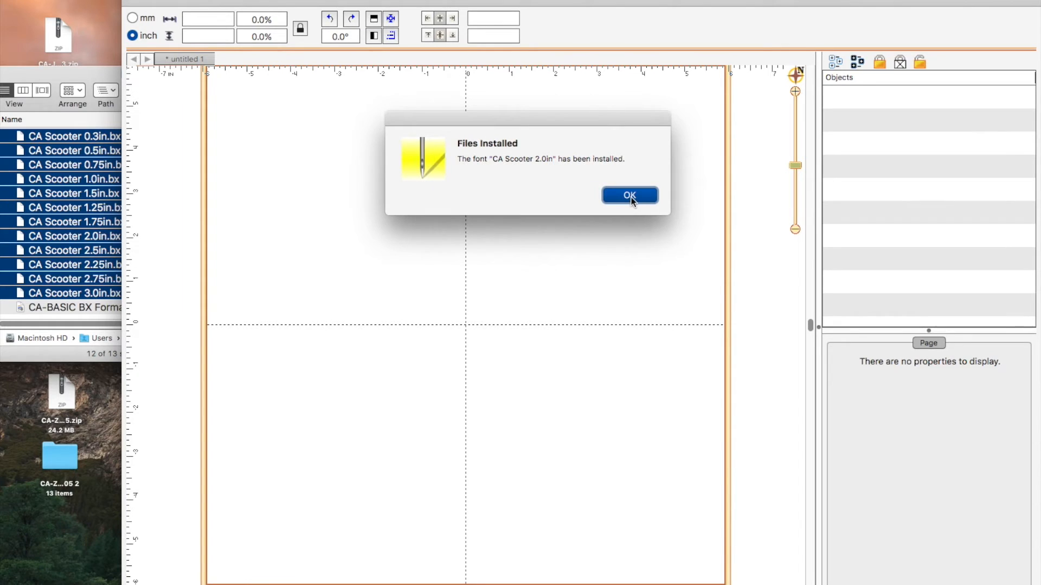
left_click(629, 196)
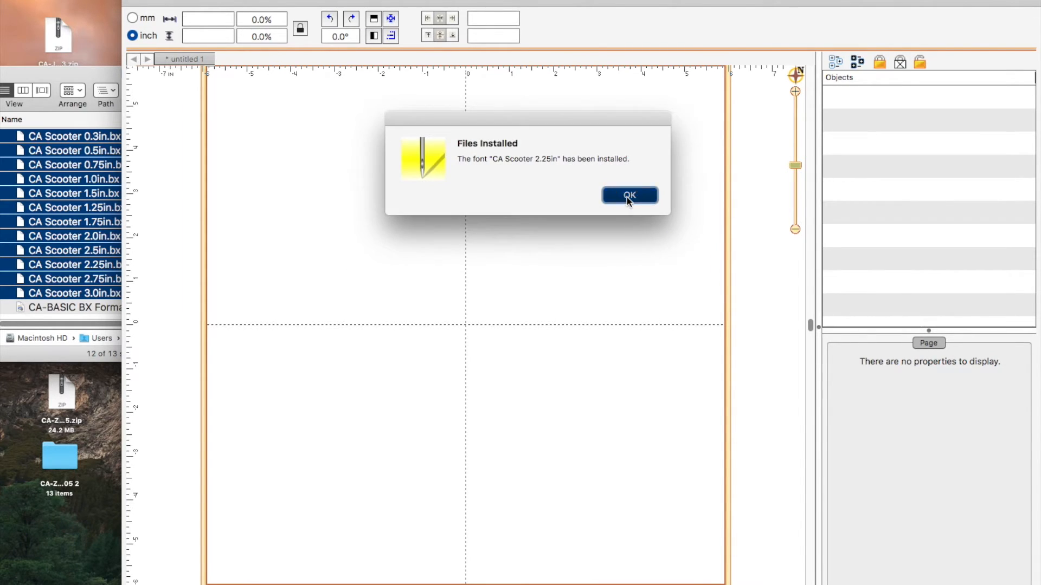
left_click(629, 195)
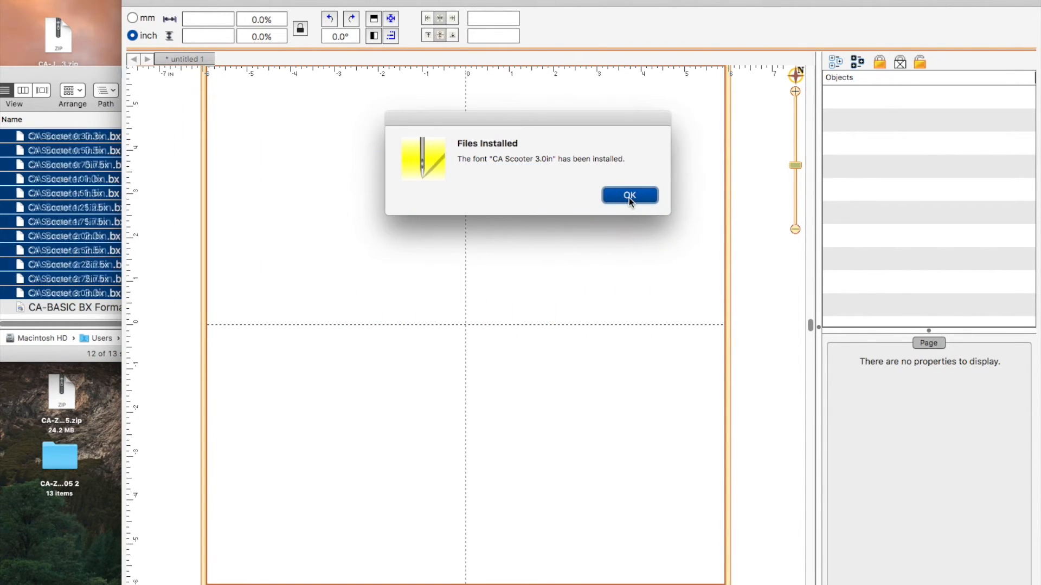
left_click(629, 195)
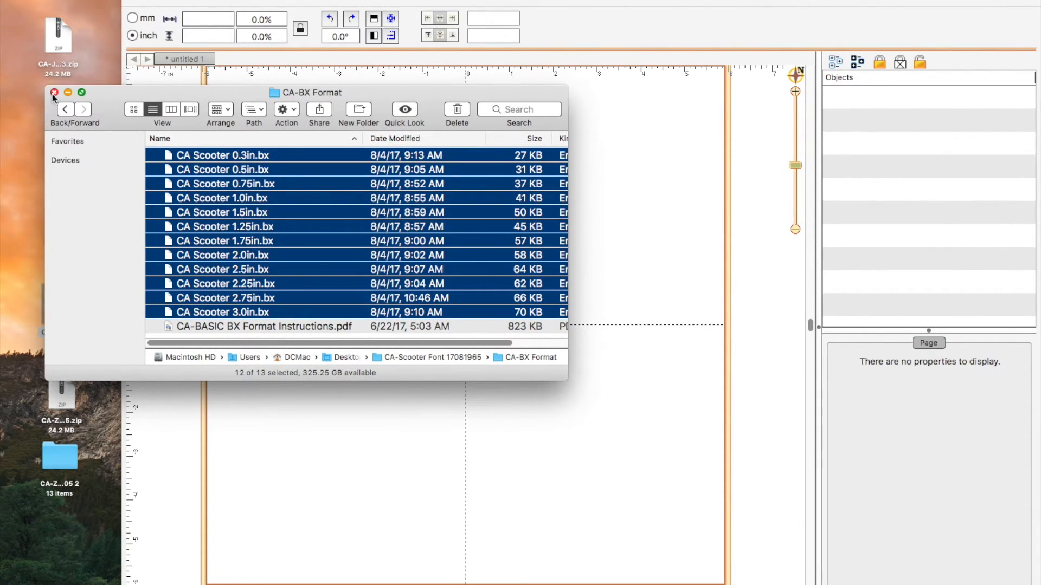
- From the Zazzle CA-BX folder, select all seven CA Zazzle BX files and install them onto the workspace
left_click(54, 92)
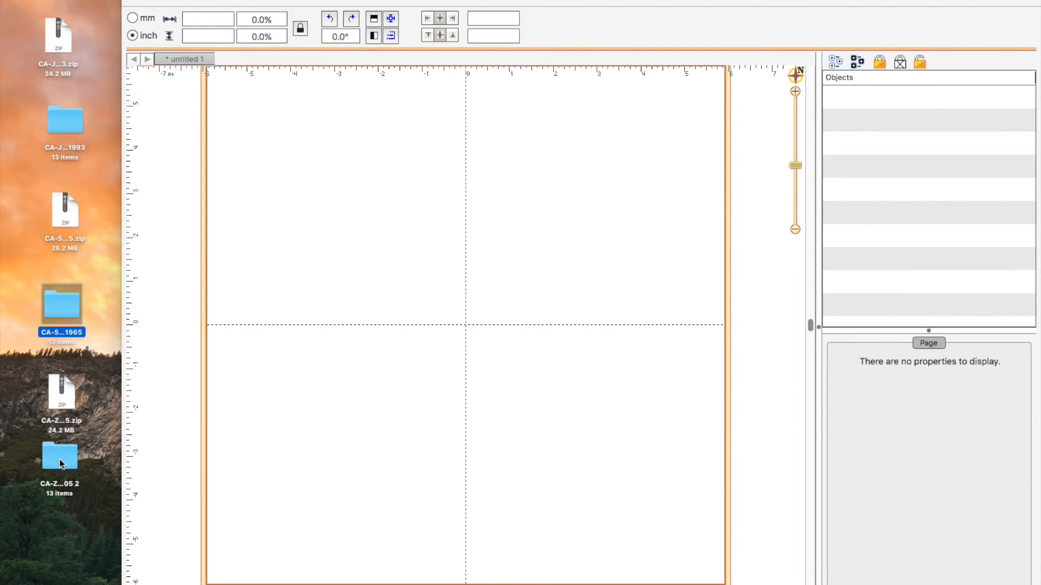
double_click(61, 458)
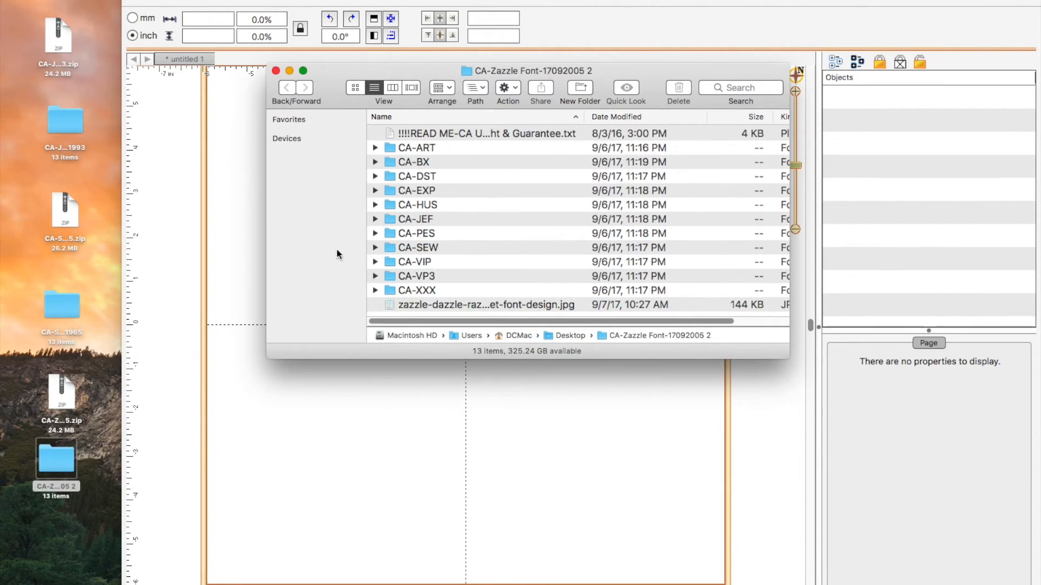
left_click_drag(525, 71, 333, 64)
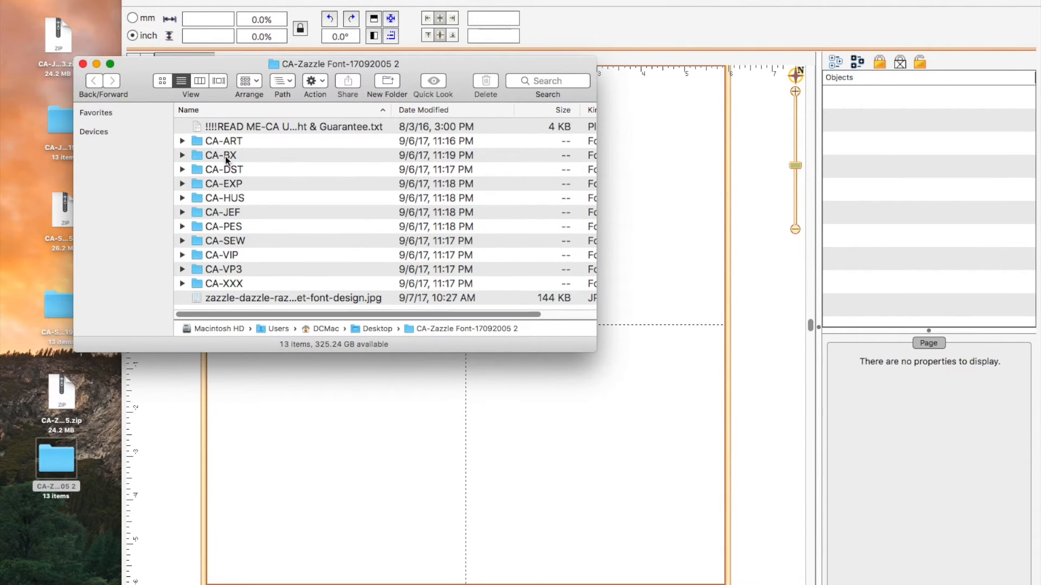
double_click(223, 155)
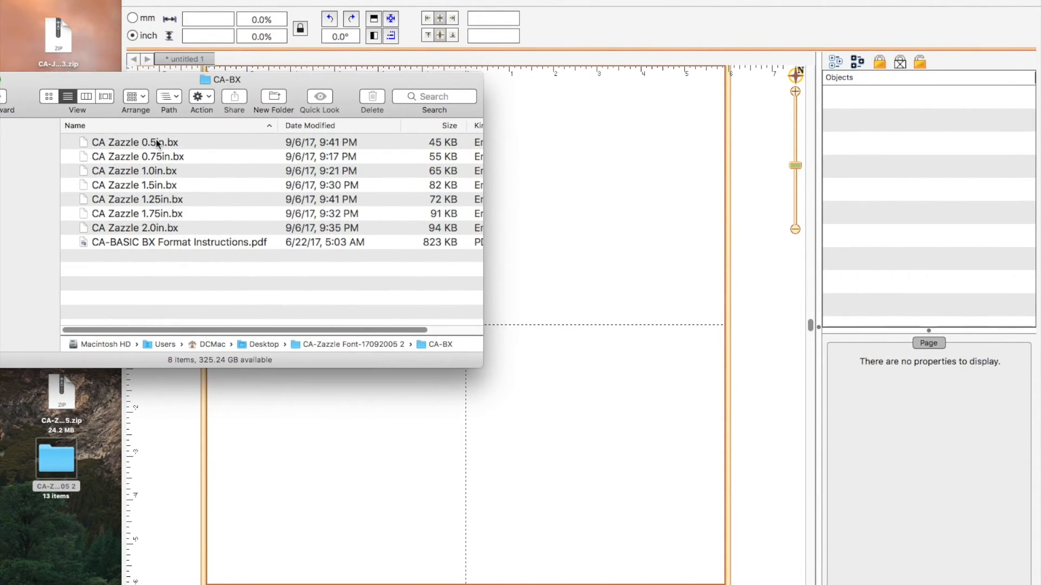
left_click(132, 142)
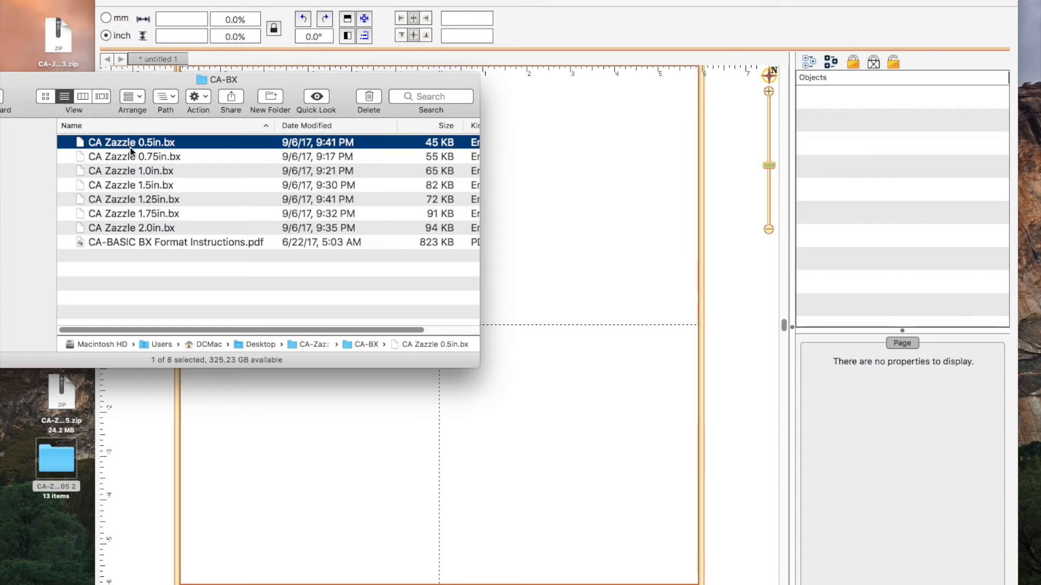
mouse_move(128, 175)
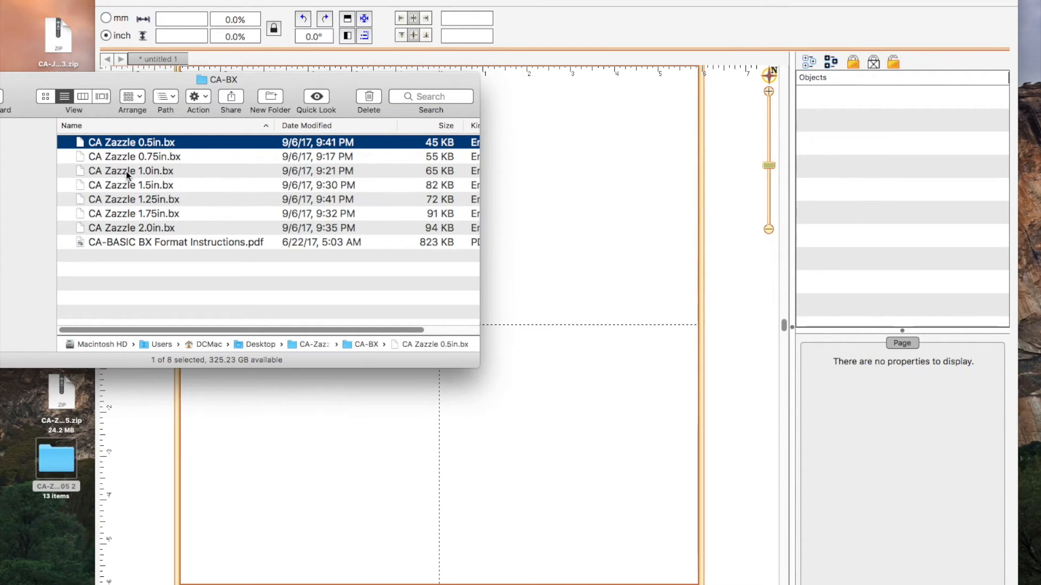
mouse_move(177, 226)
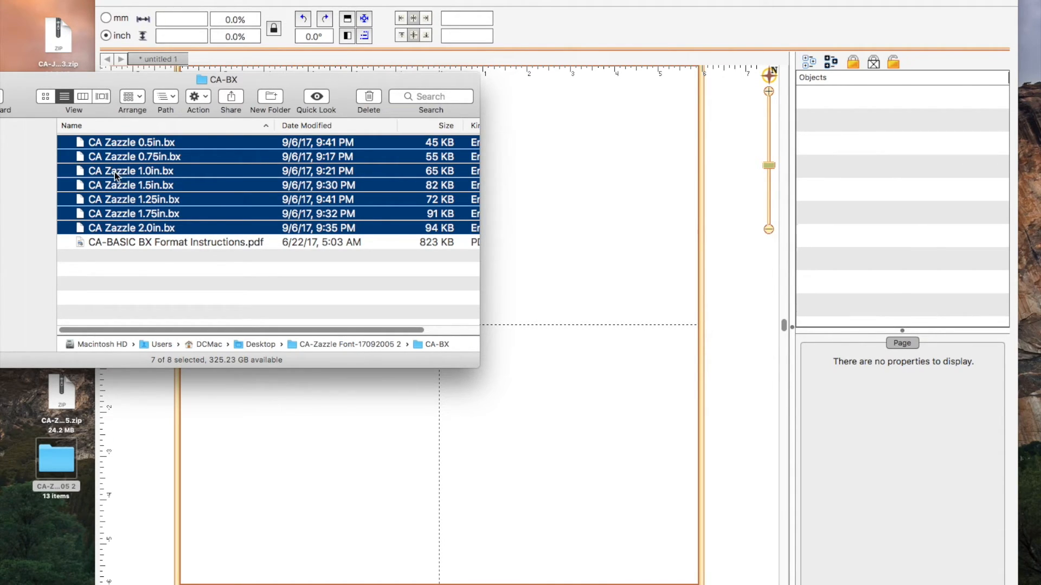
left_click(106, 170)
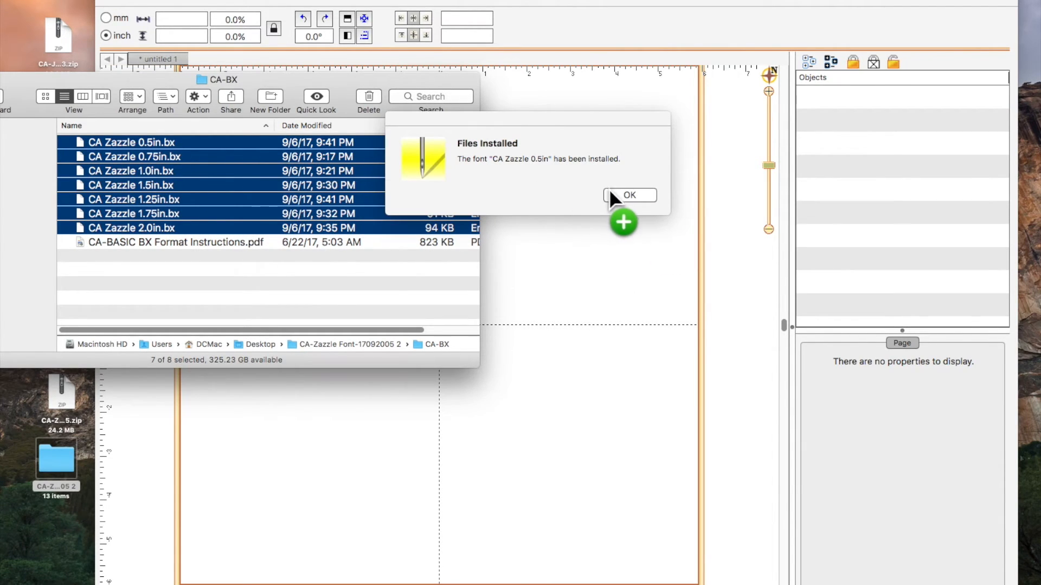
- Acknowledge the CA Zazzle installed notices (0.5in, 1.0in, 1.25in)
left_click(629, 195)
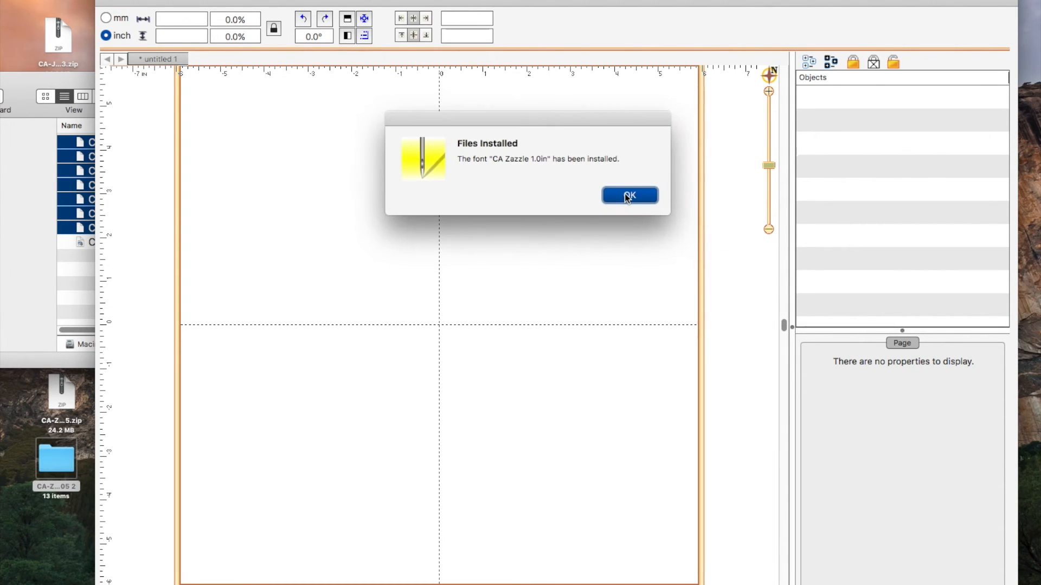
left_click(629, 195)
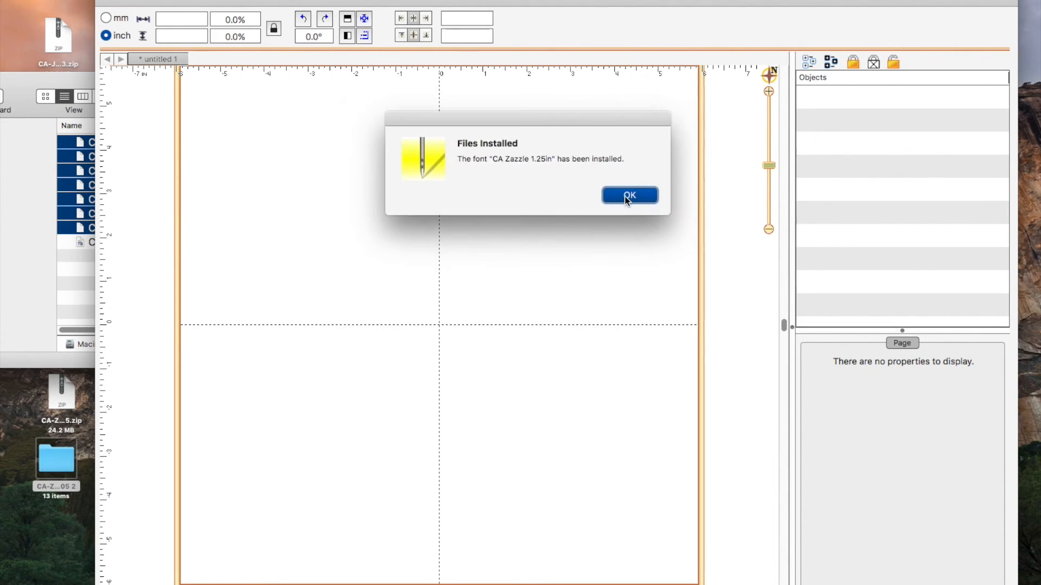
left_click(629, 194)
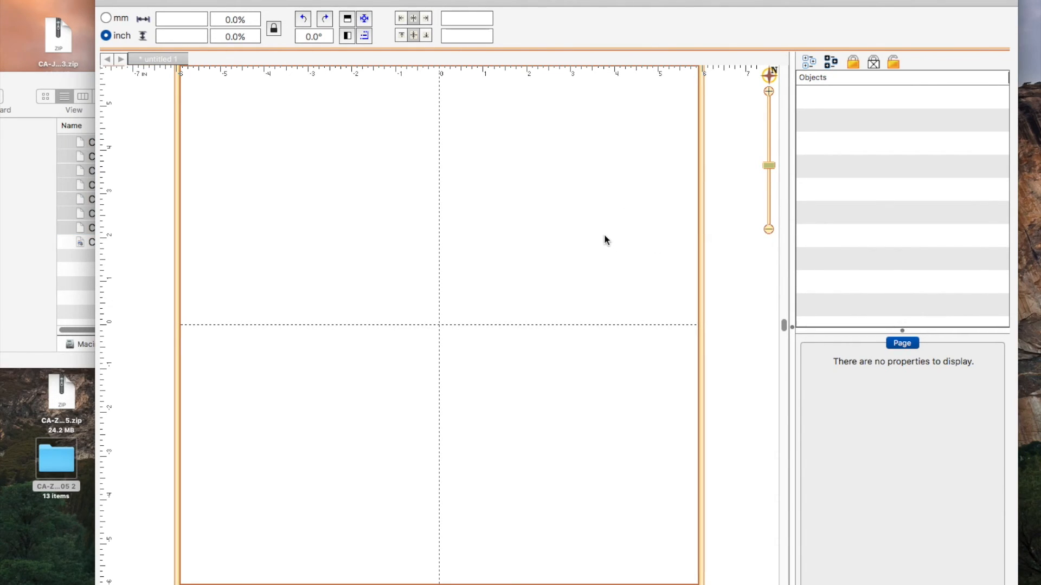
mouse_move(366, 111)
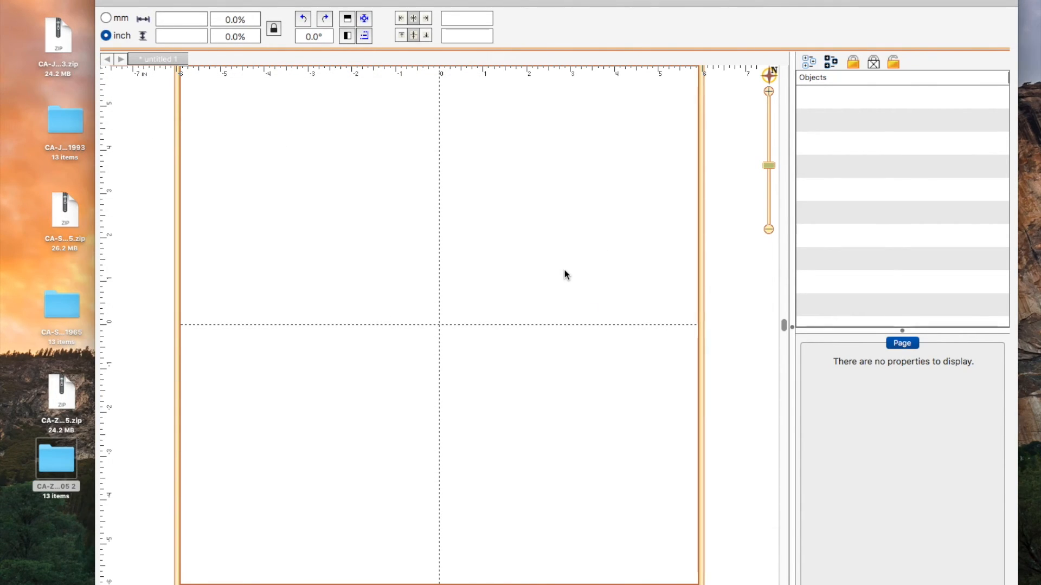
mouse_move(506, 221)
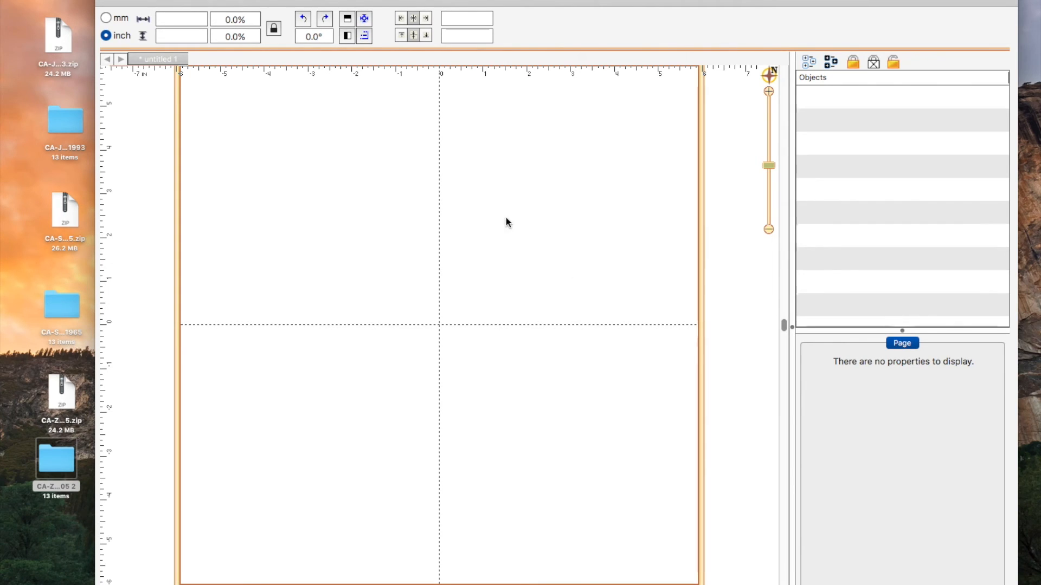